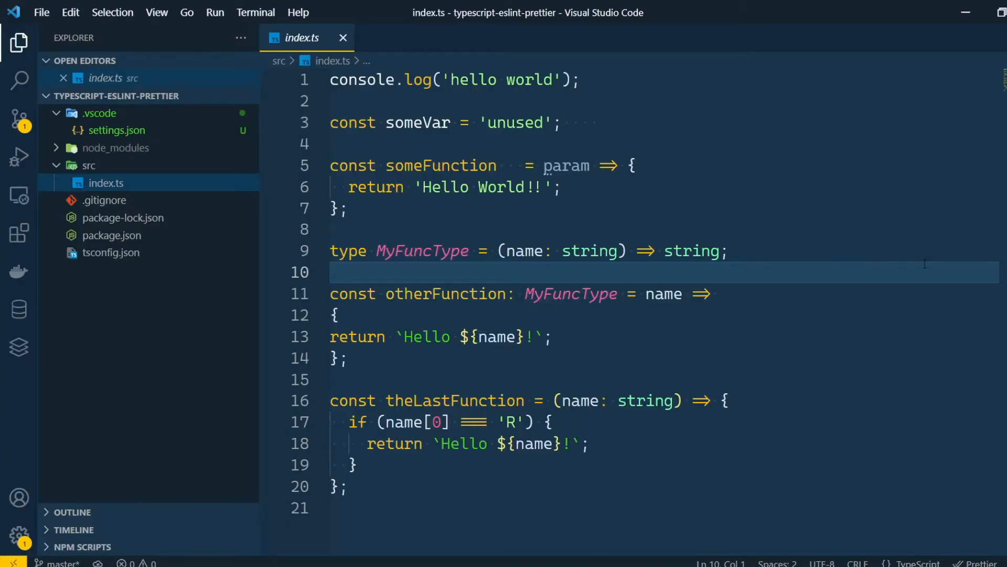
View the prettier package page on npmjs.com and scroll through its details
key(ctrl+s)
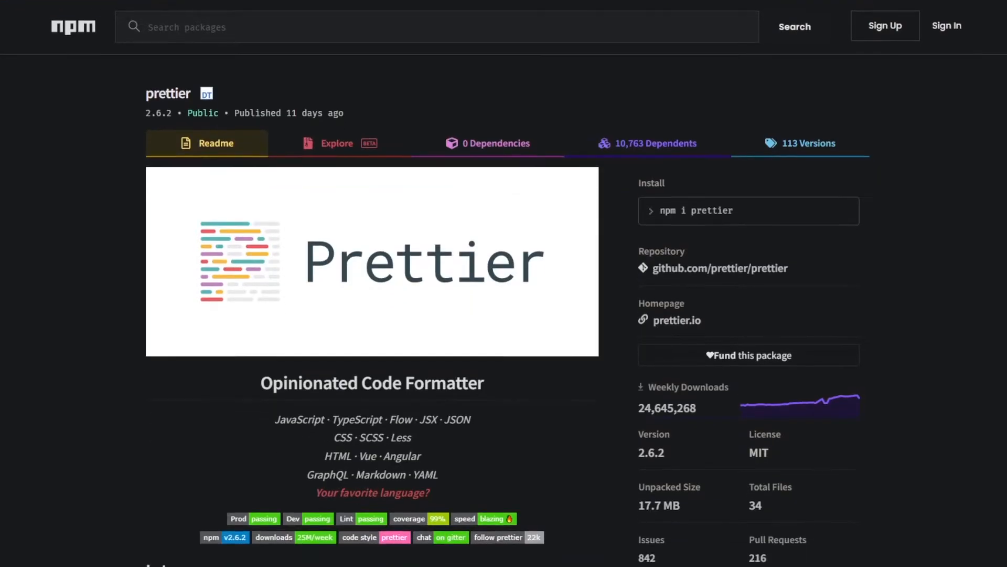
scroll(down, 3)
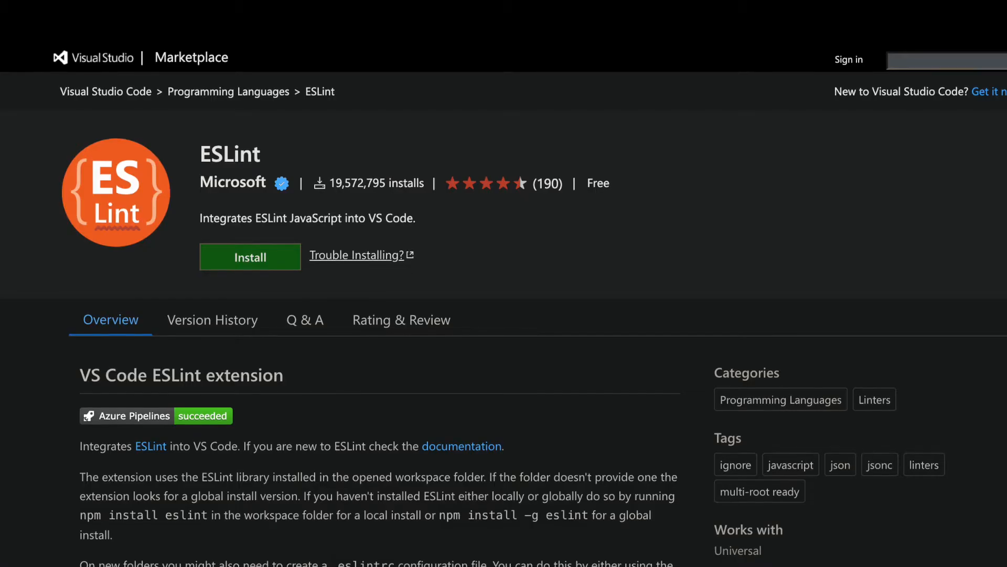
Scroll through the ESLint extension's Overview on the Visual Studio Marketplace
scroll(down, 3)
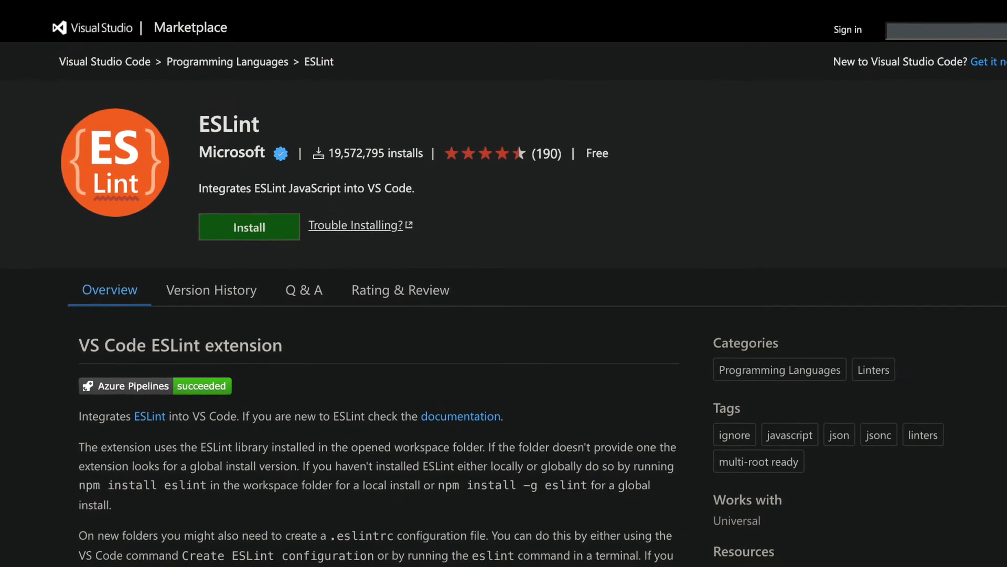
scroll(down, 3)
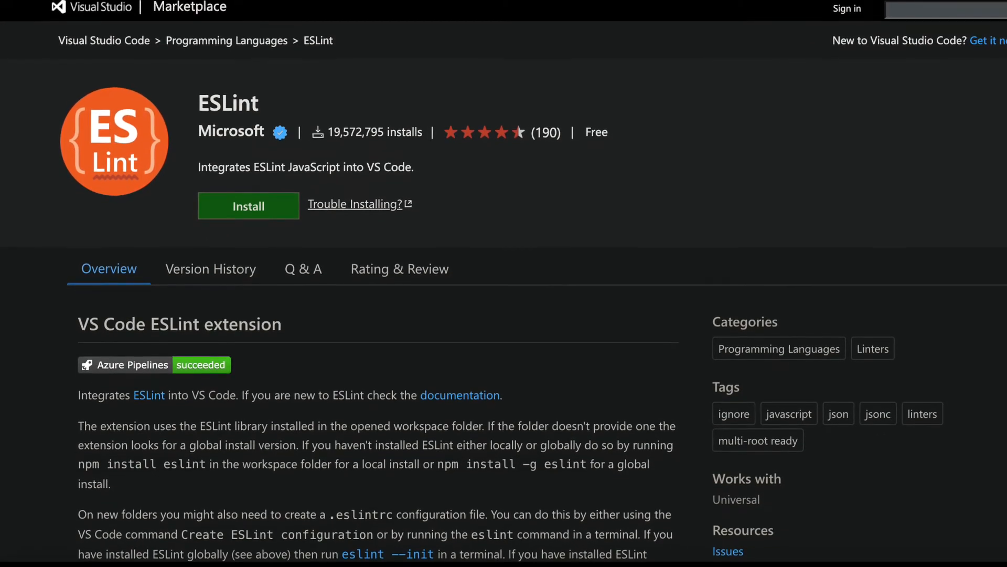
scroll(down, 3)
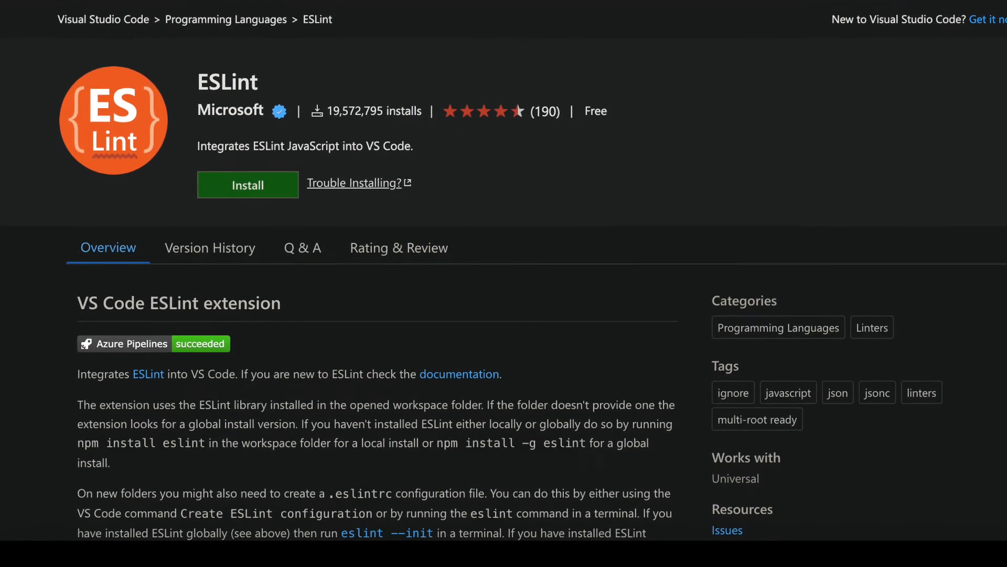
scroll(down, 3)
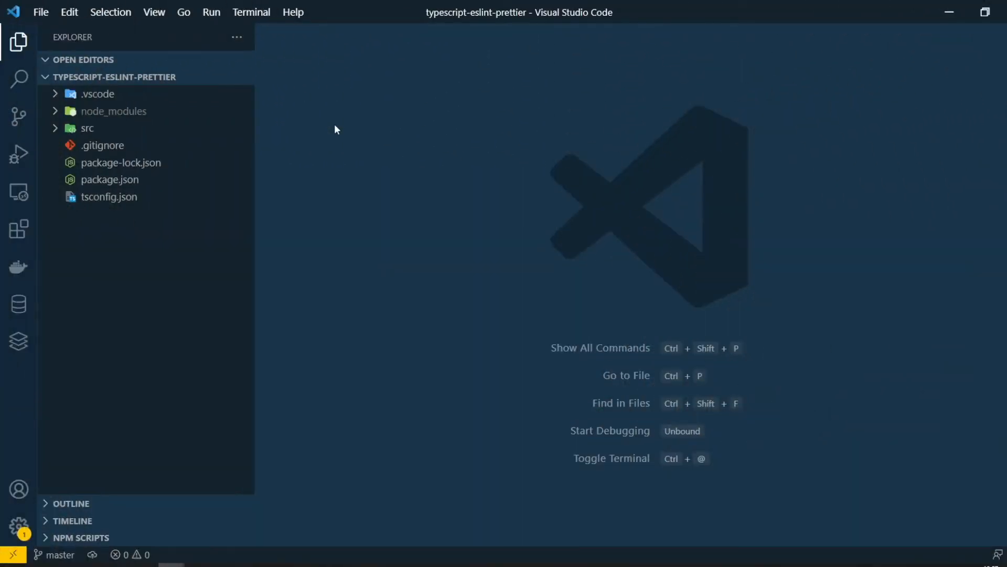
mouse_move(327, 134)
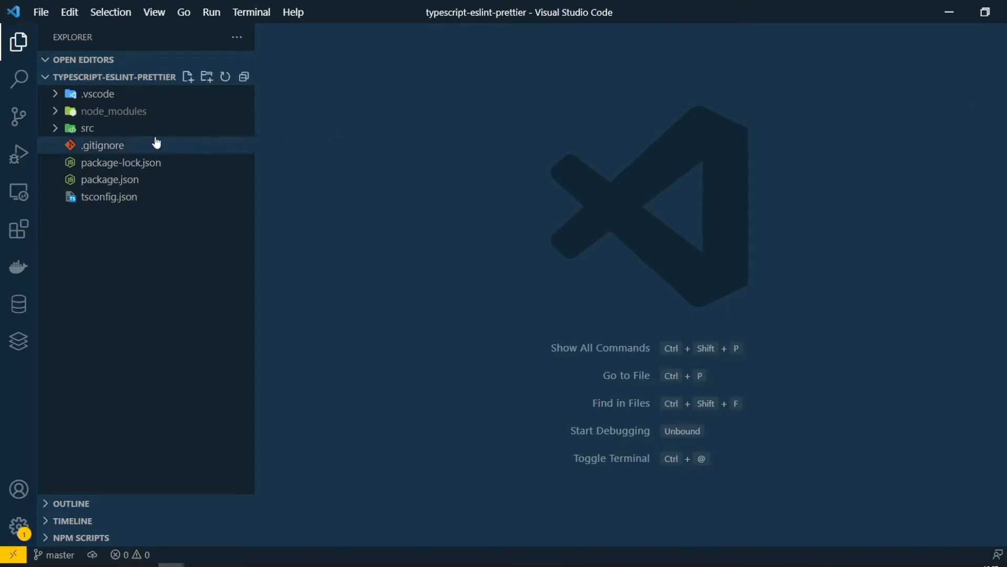
Review package.json and tsconfig.json, then expand the src folder in the Explorer
double_click(109, 179)
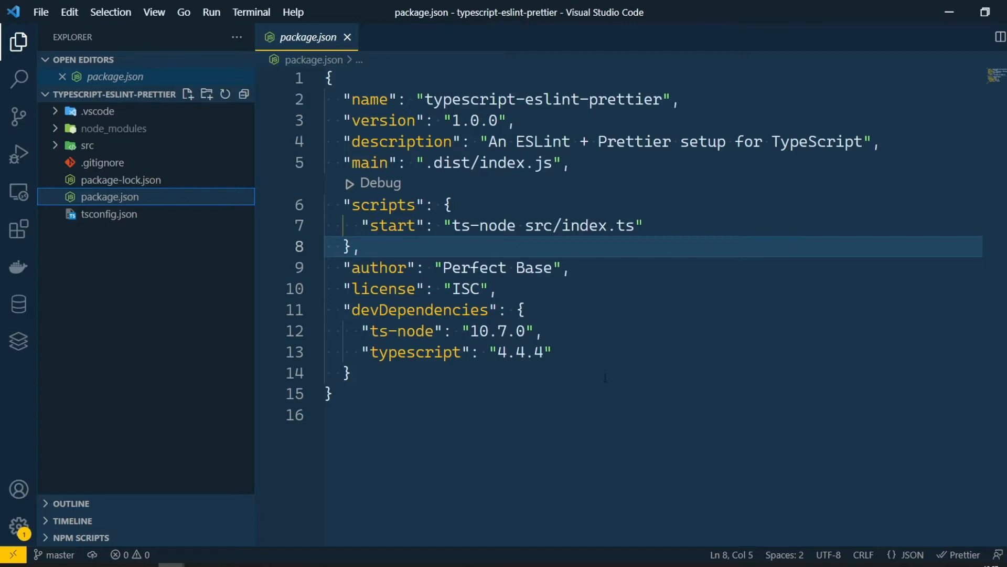
click(109, 214)
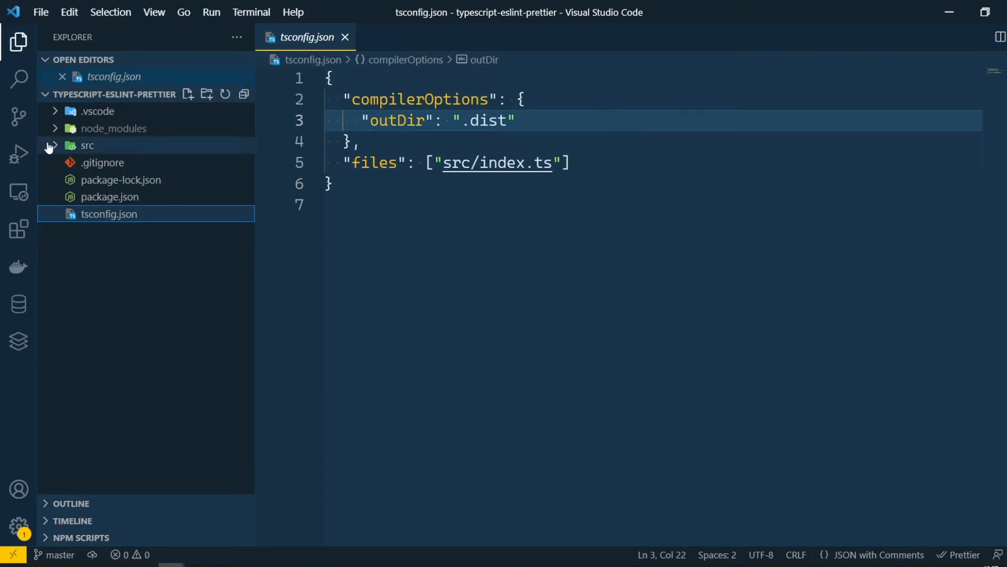
click(88, 144)
text(npx)
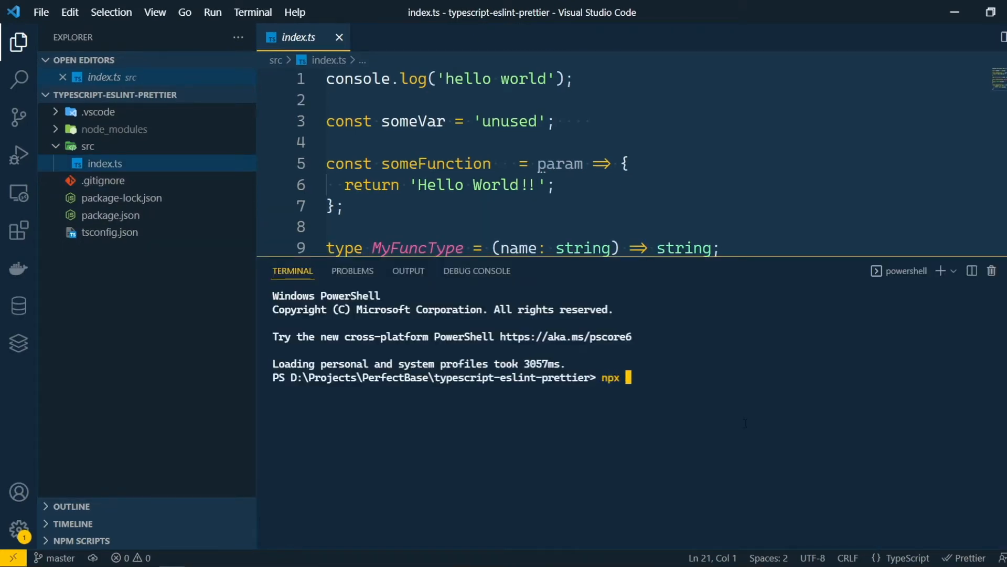
Run npx ts-node .\src\index.ts in the integrated terminal
text(ts-node .\src\index.ts)
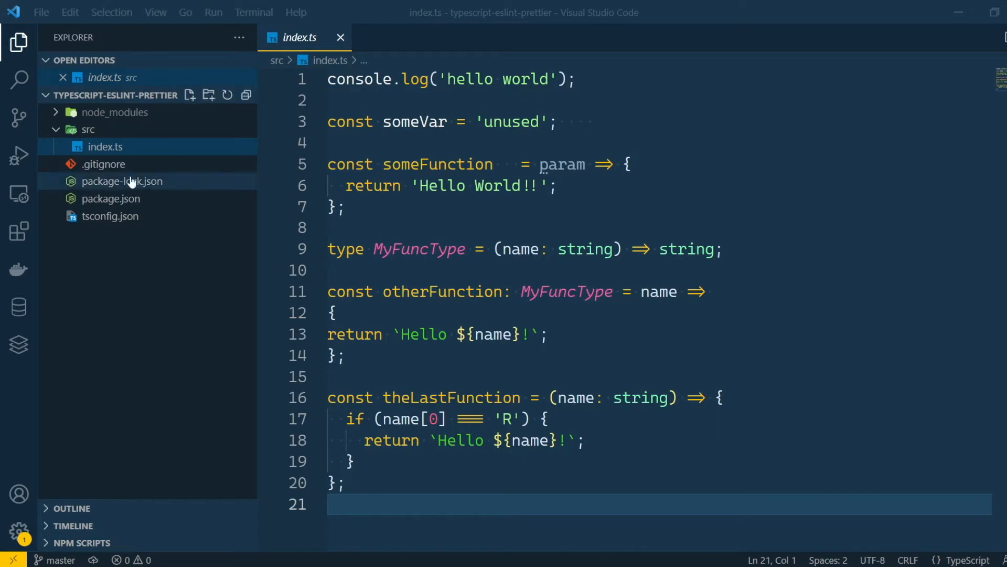
Search extensions for 'prett' and install Prettier - Code formatter
click(19, 231)
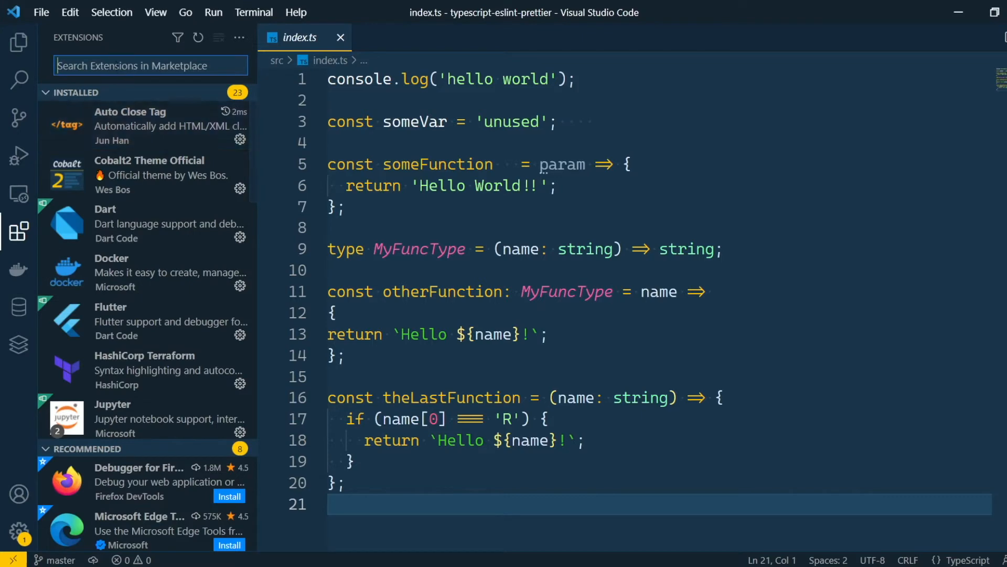
text(prett)
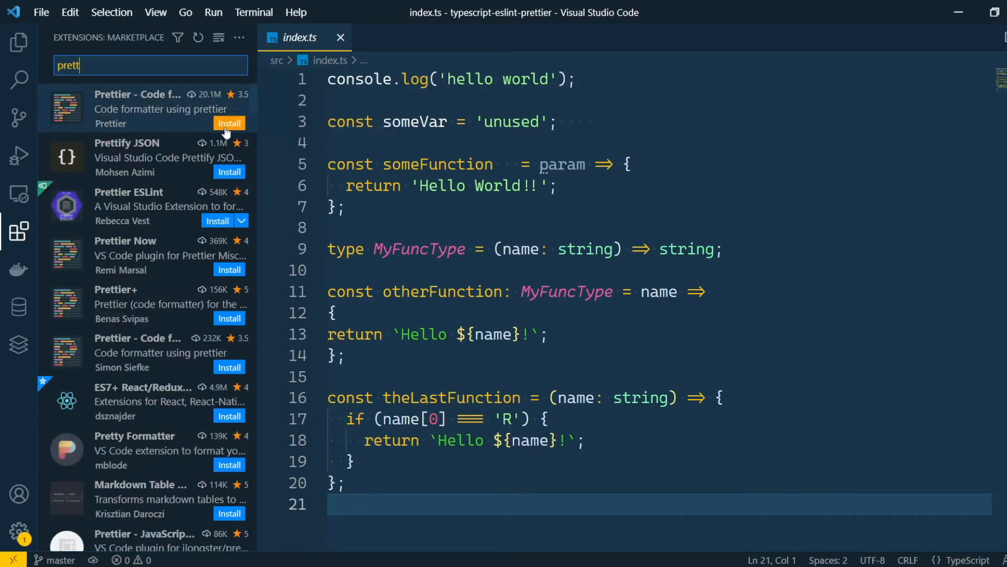
click(138, 109)
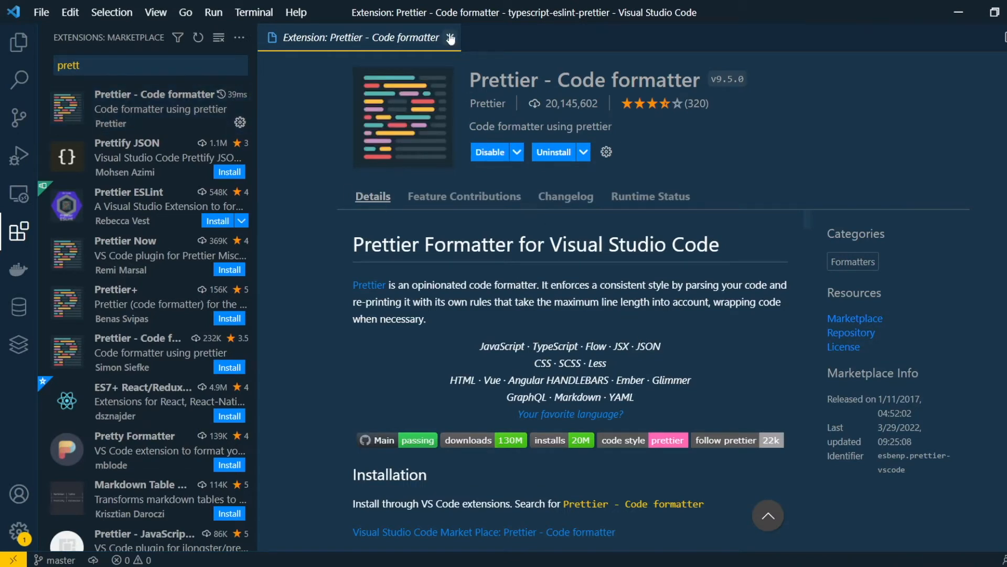
In workspace settings, set the default formatter and enable Editor: Format On Save, then close settings
key(ctrl+shift+p)
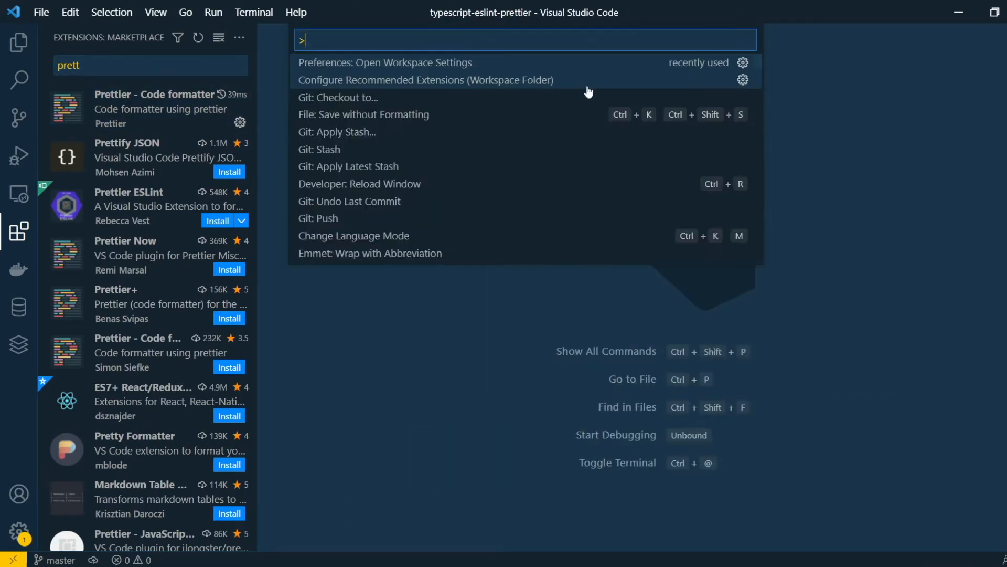
text(workspace)
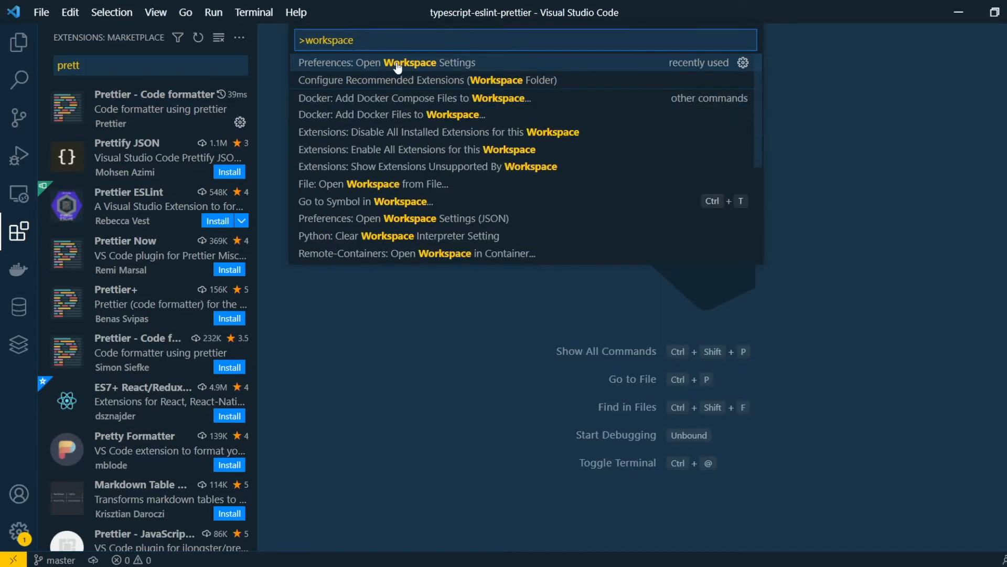
click(387, 62)
text(formatter)
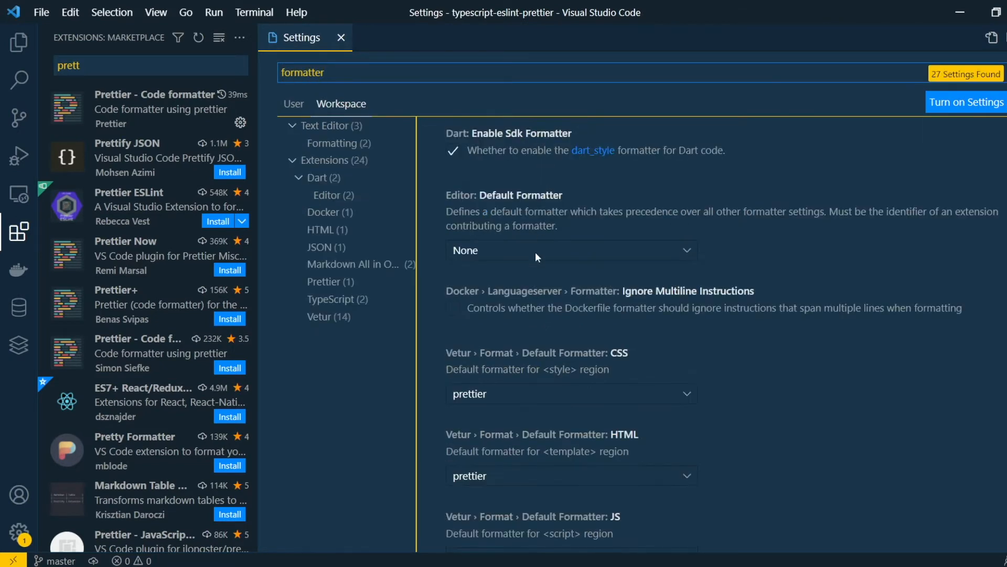
click(568, 250)
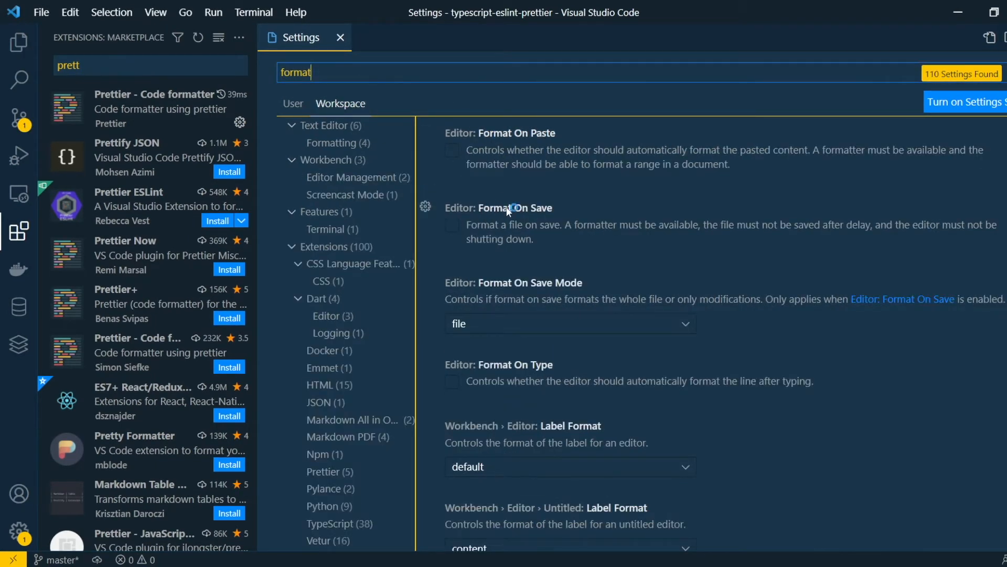
click(451, 225)
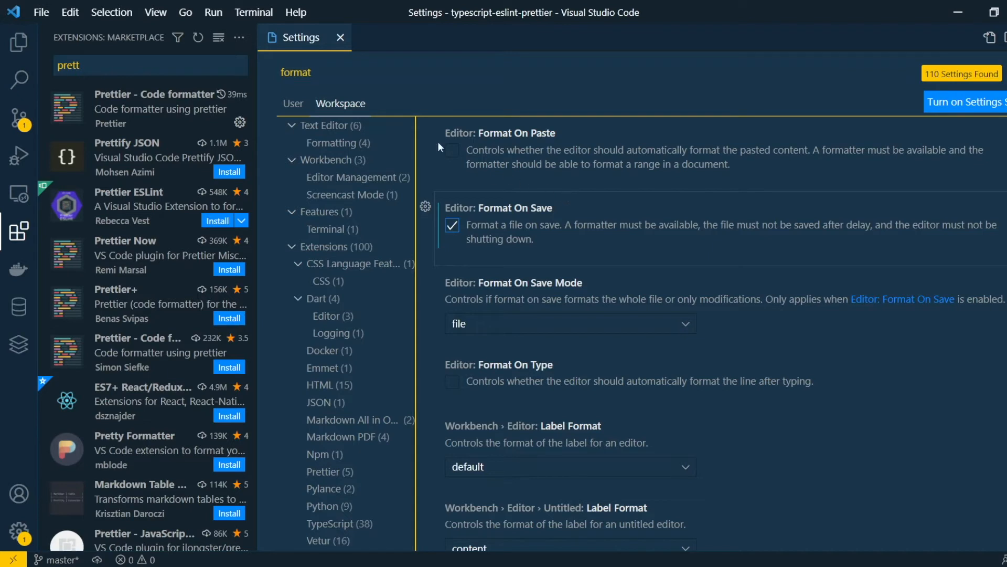
click(341, 38)
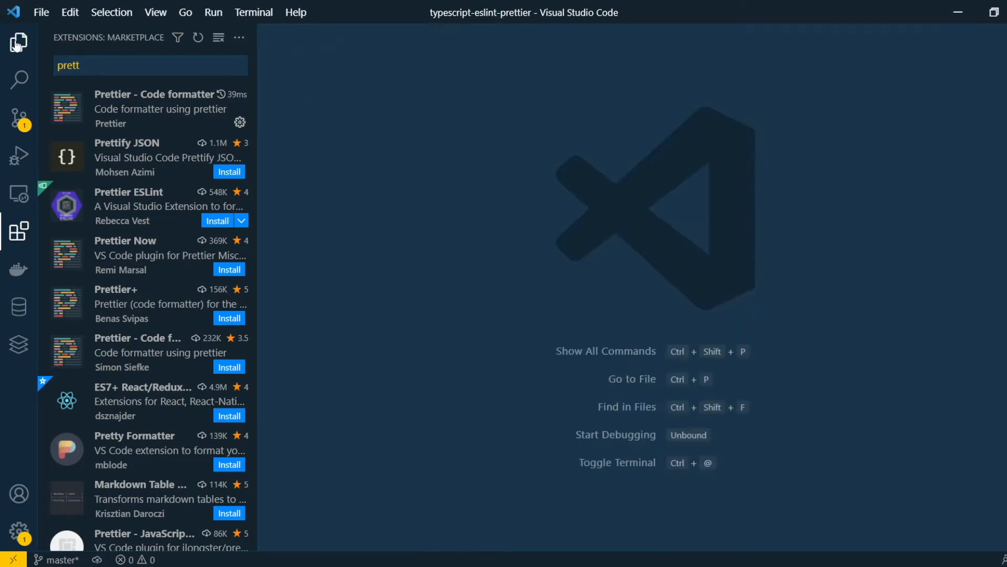
Check the new settings.json, then save index.ts so Prettier reformats it on save
click(19, 42)
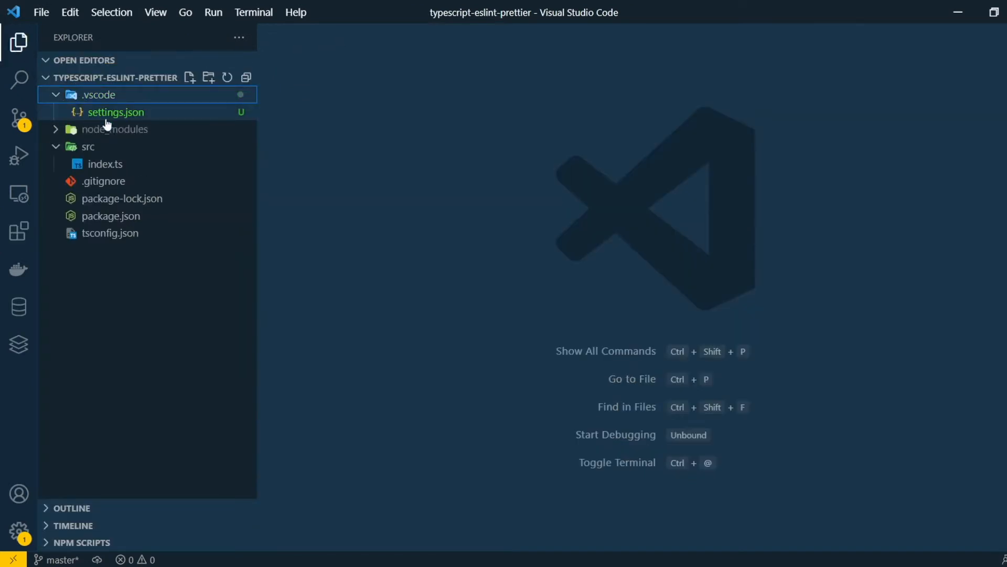
double_click(115, 112)
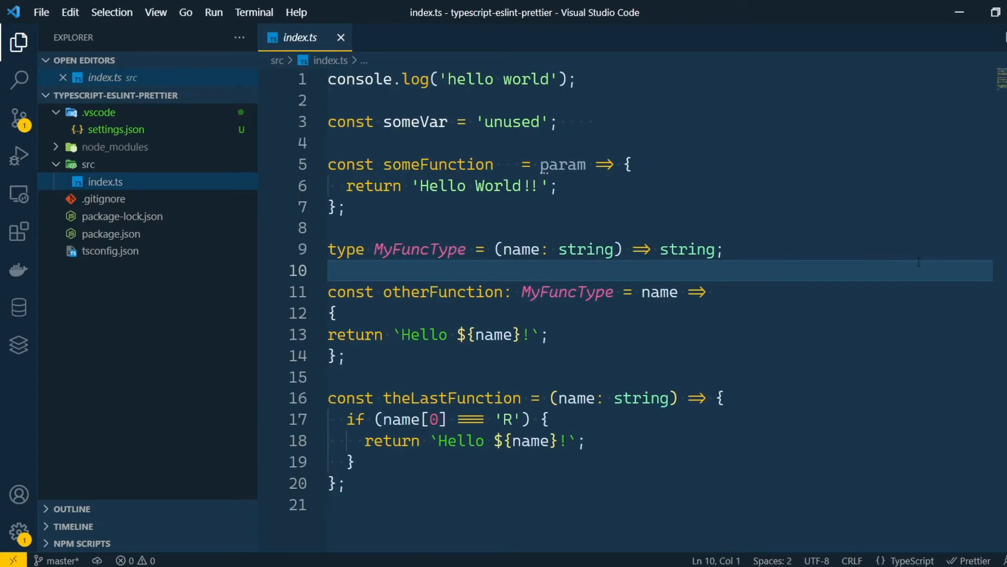
key(ctrl+s)
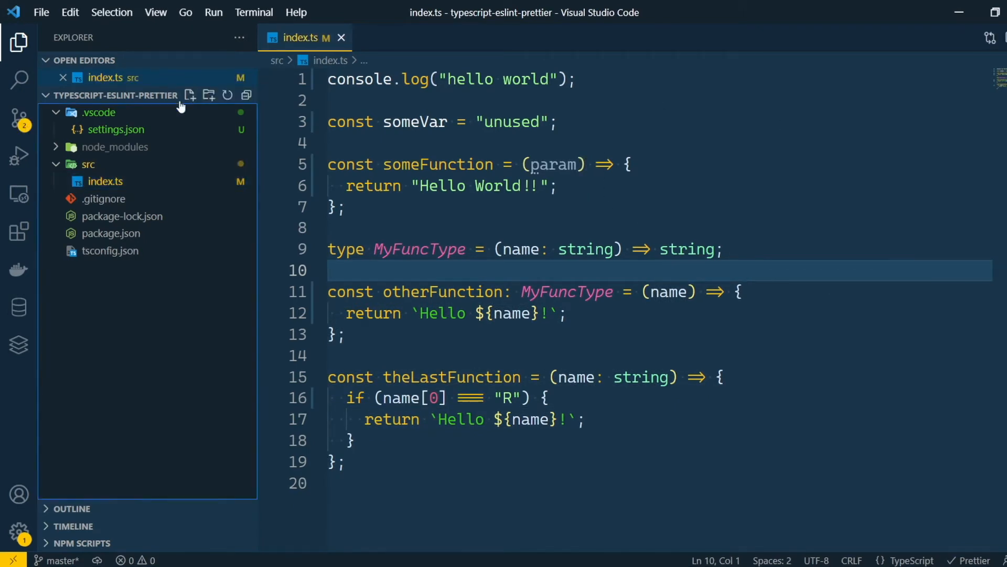
Create a .prettierrc with singleQuote true and return to index.ts to reformat it
text(.prett)
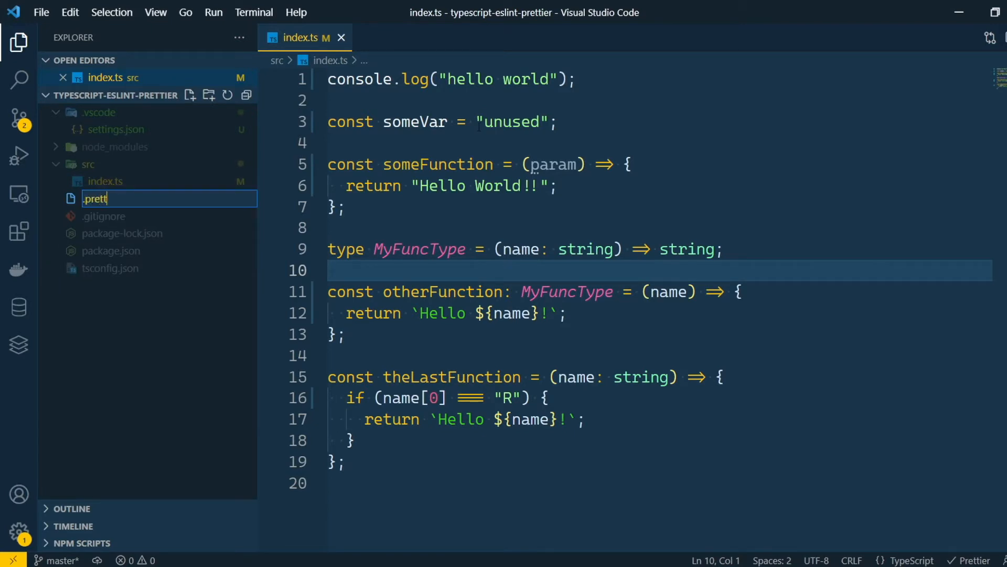
key(Enter)
text("singleQuote": true)
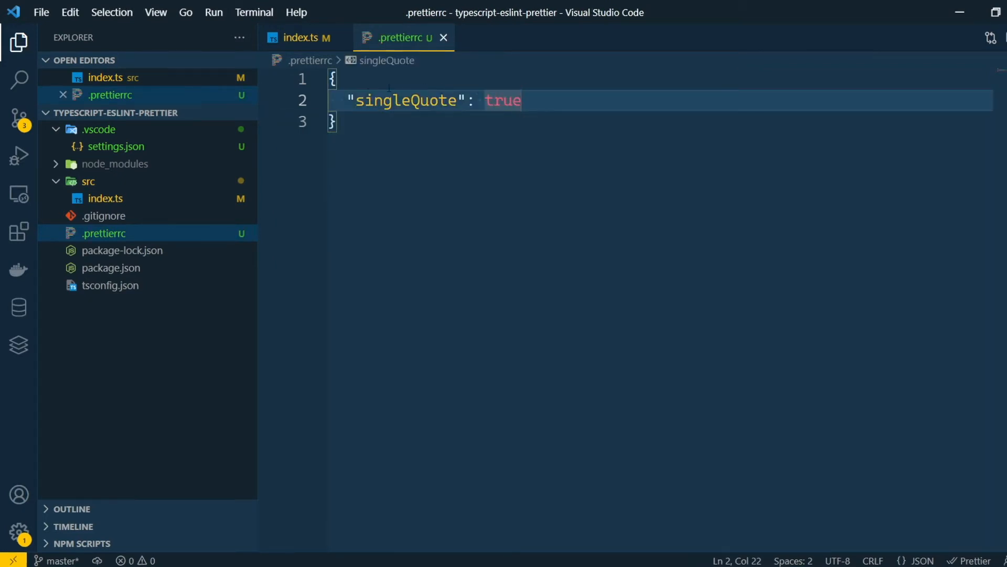
click(302, 38)
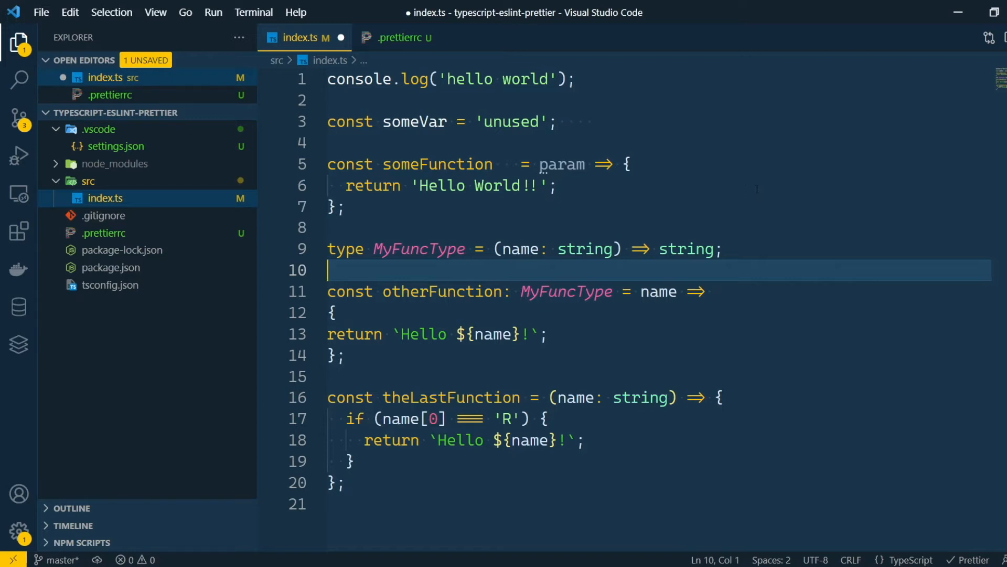
Run Save All from the Command Palette to save every open file
text(save)
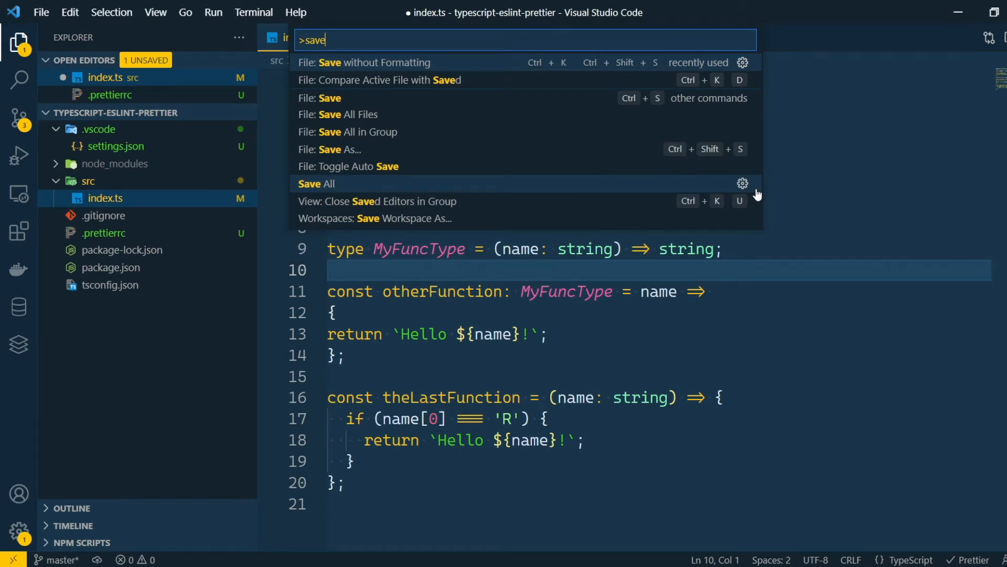
click(328, 98)
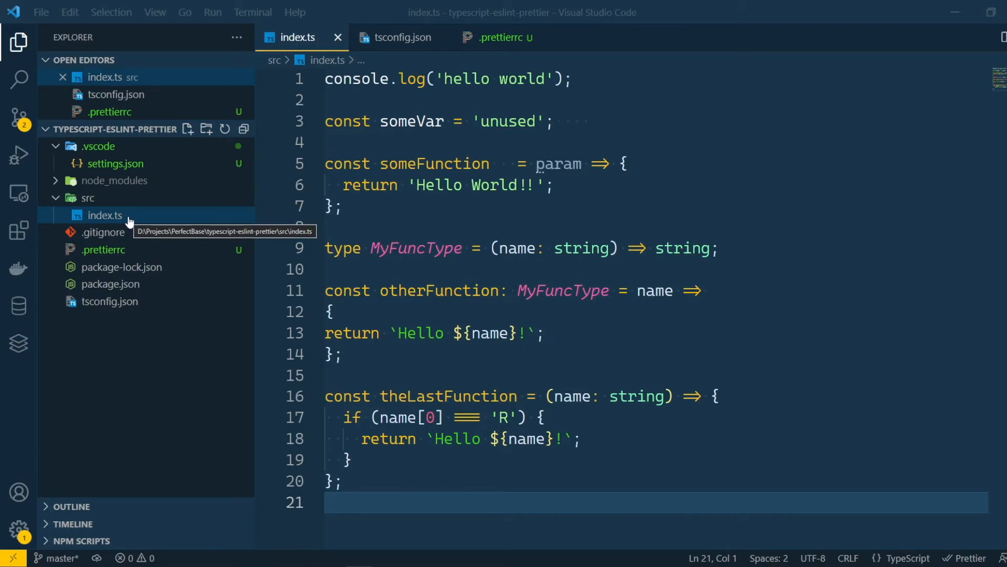
Change the strict option in tsconfig.json and inspect the implicit 'any' error on param in index.ts
text(strict": false)
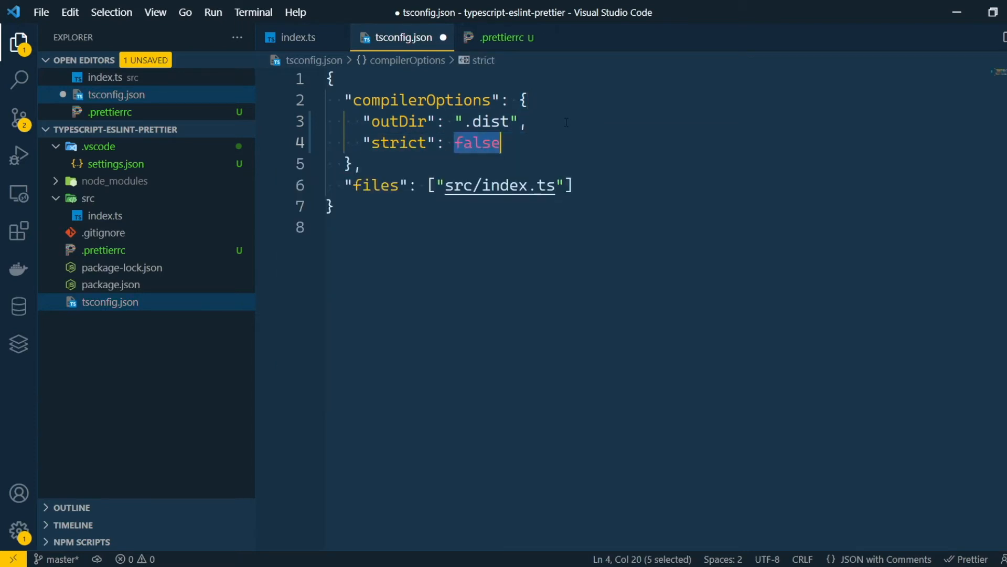
click(296, 38)
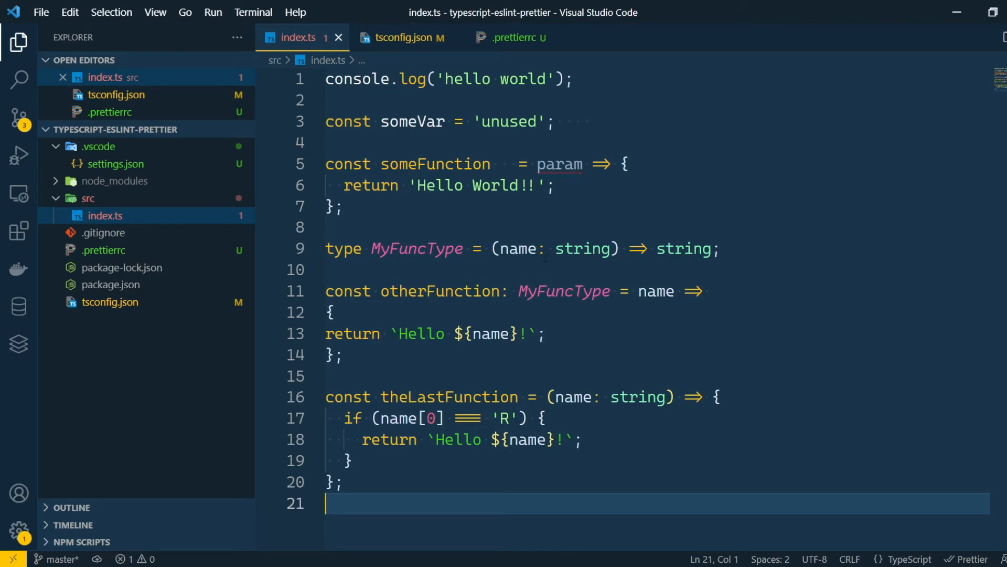
mouse_move(559, 164)
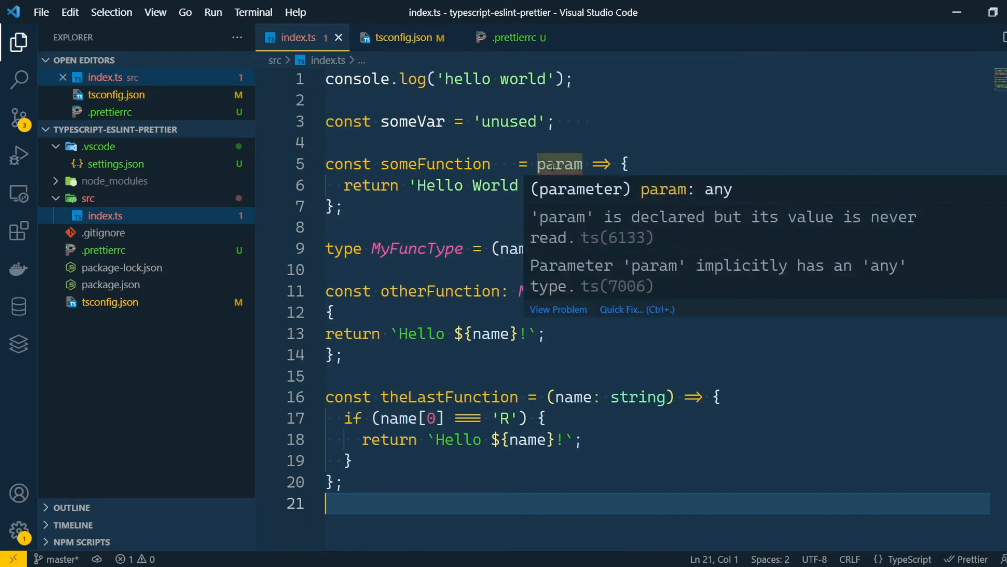
drag(705, 266, 900, 266)
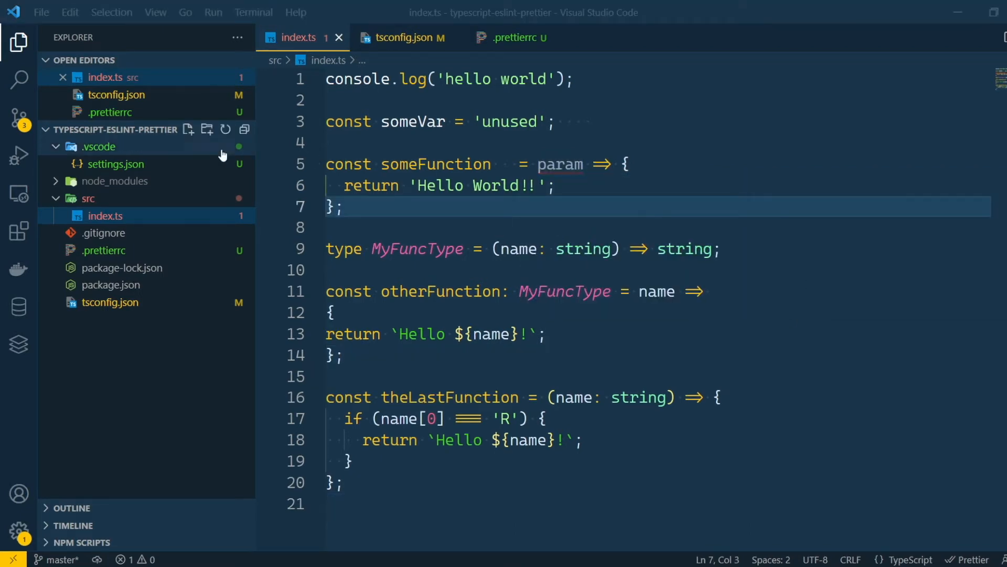
Look up the ESLint extension in the Extensions view and close its page
click(18, 230)
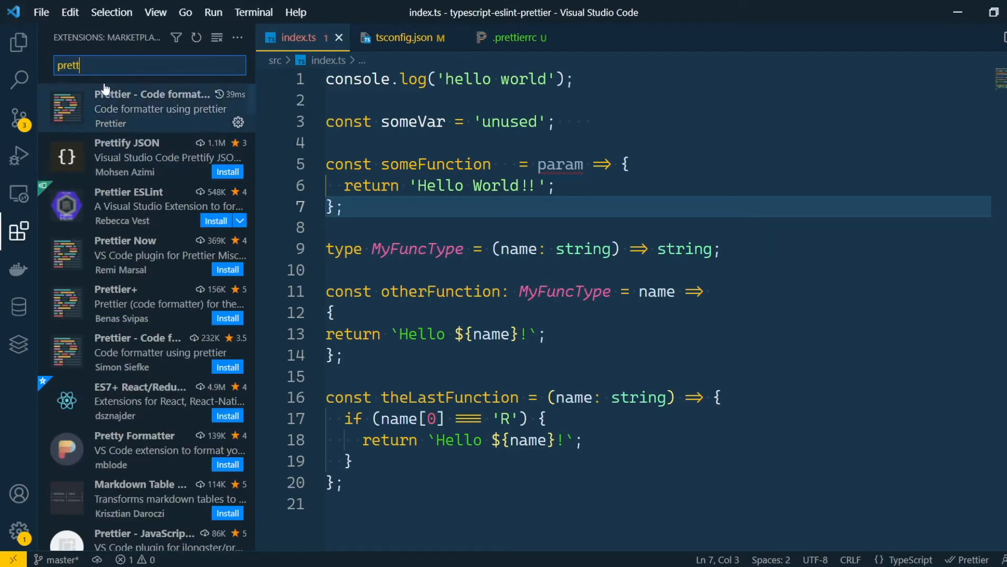
text(eslint)
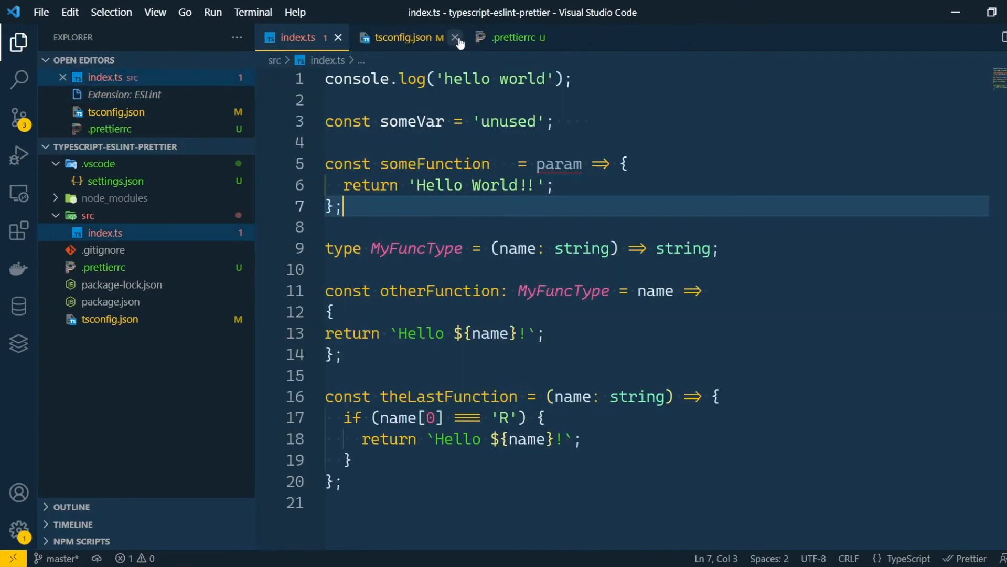
click(454, 38)
text(npm)
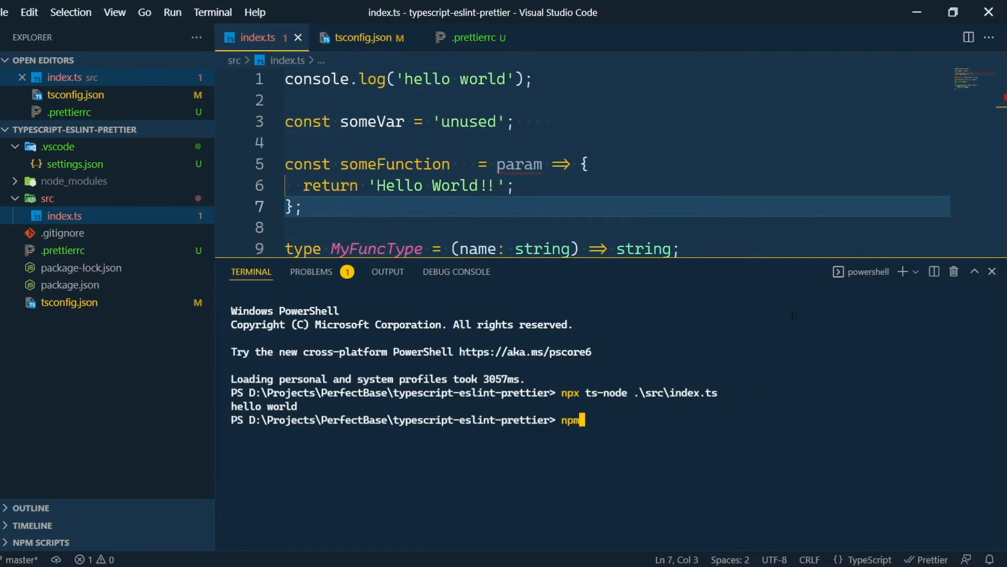
text(i -D -E eslint @)
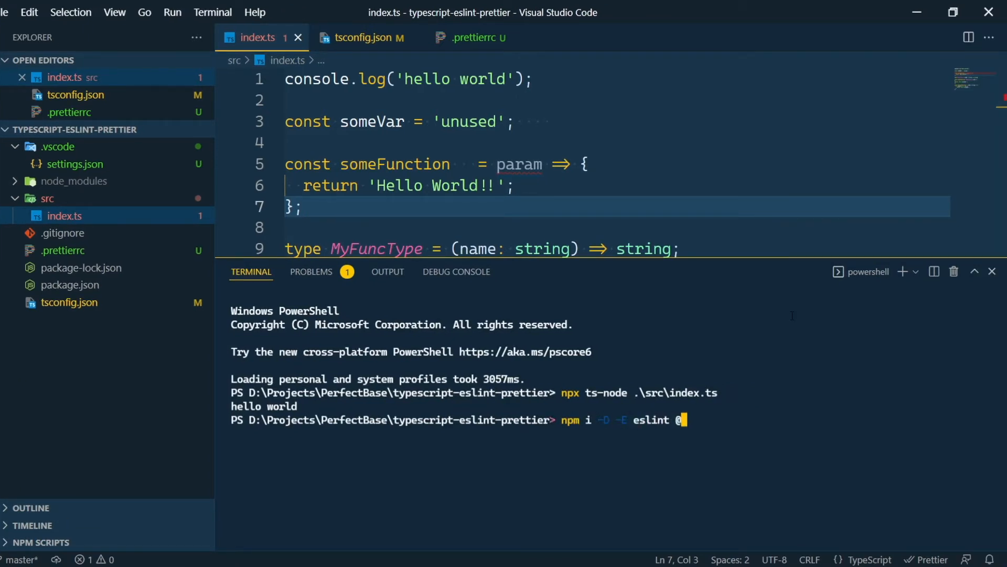
text(typescript-eslintp)
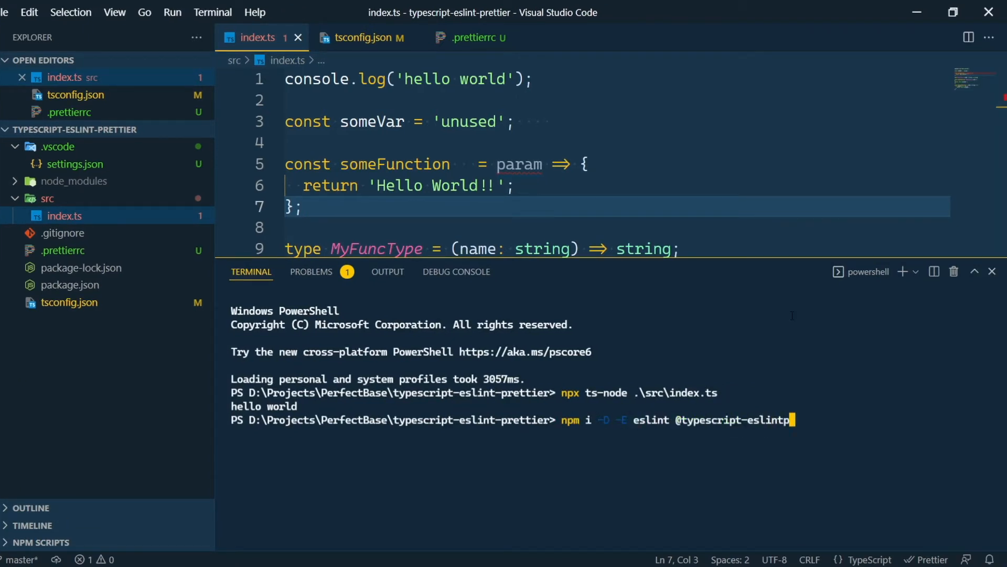
text(/parser @typescript)
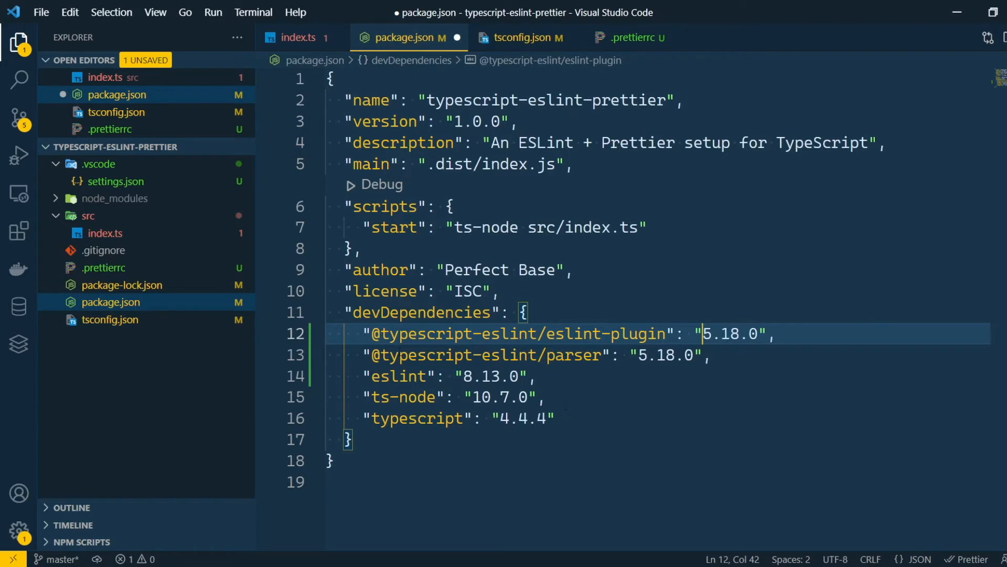
double_click(421, 313)
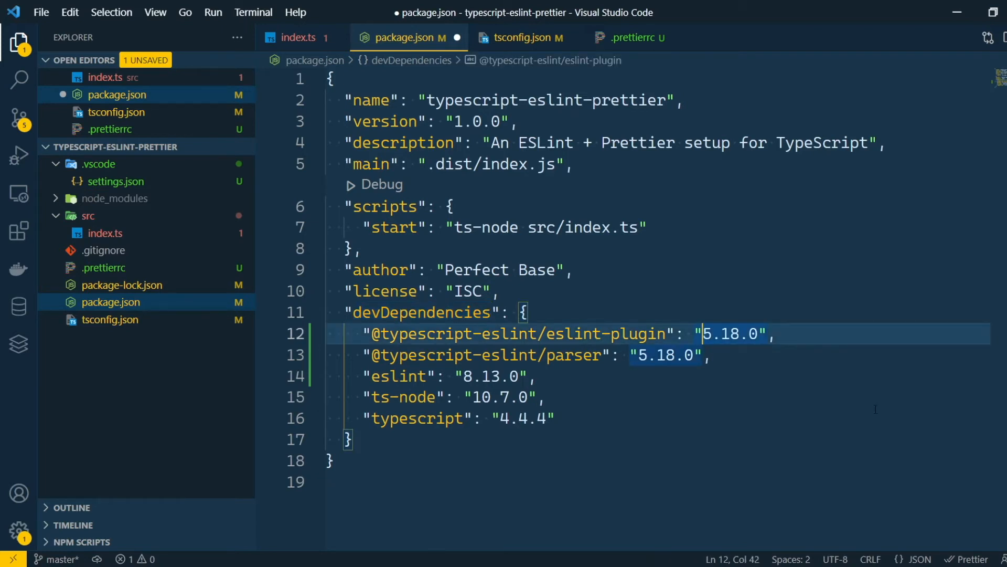
text(^)
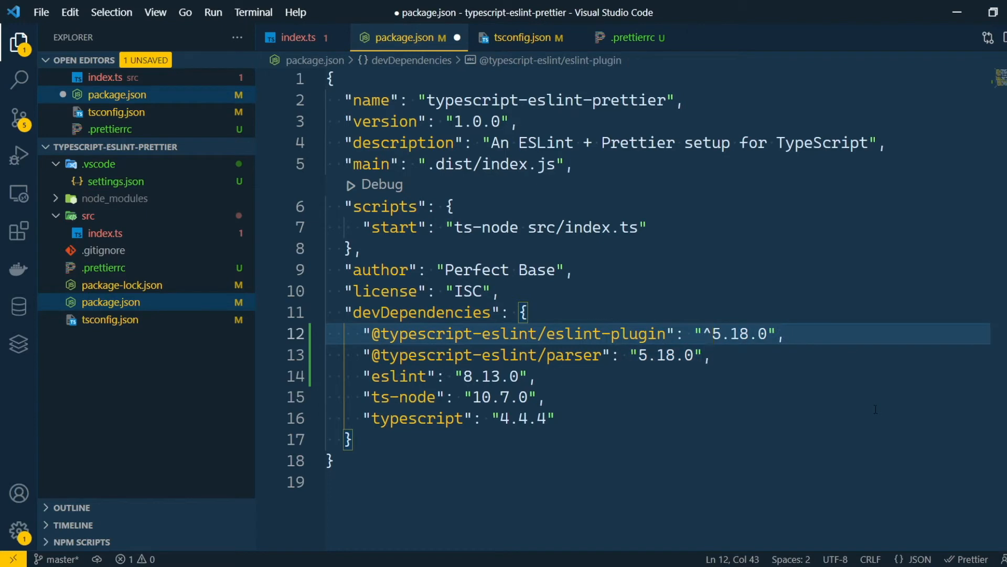
key(Backspace)
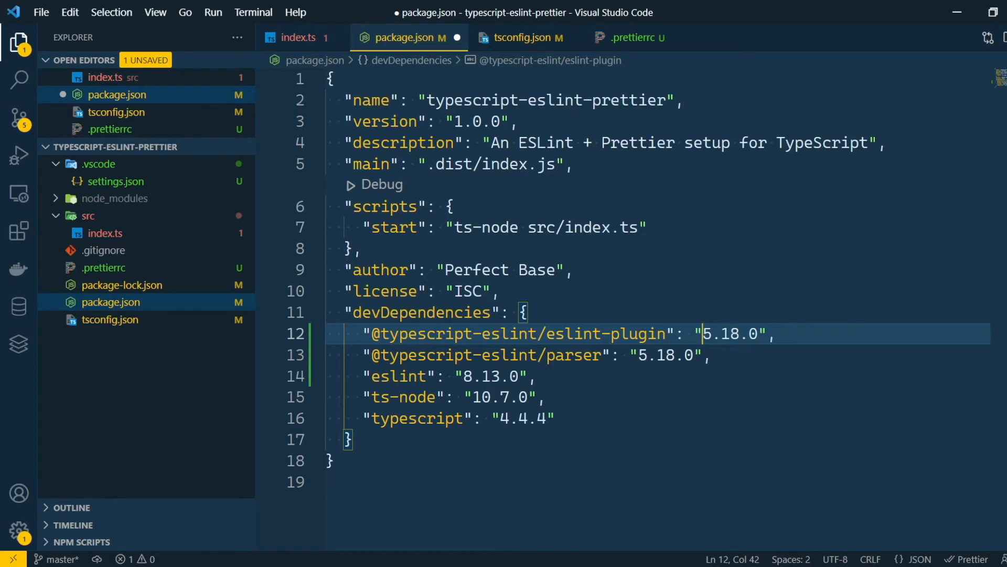
mouse_move(190, 160)
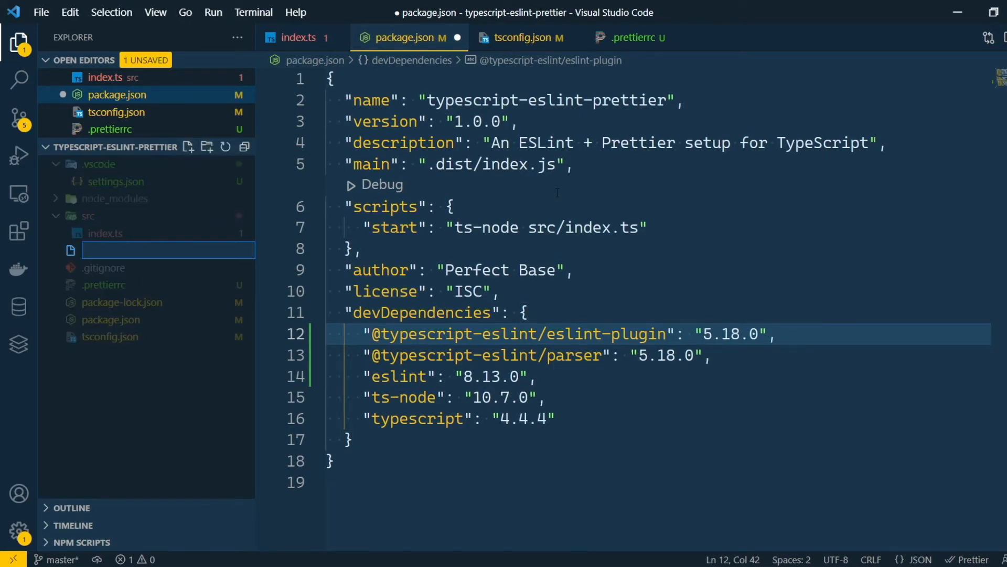
text(.eslintr)
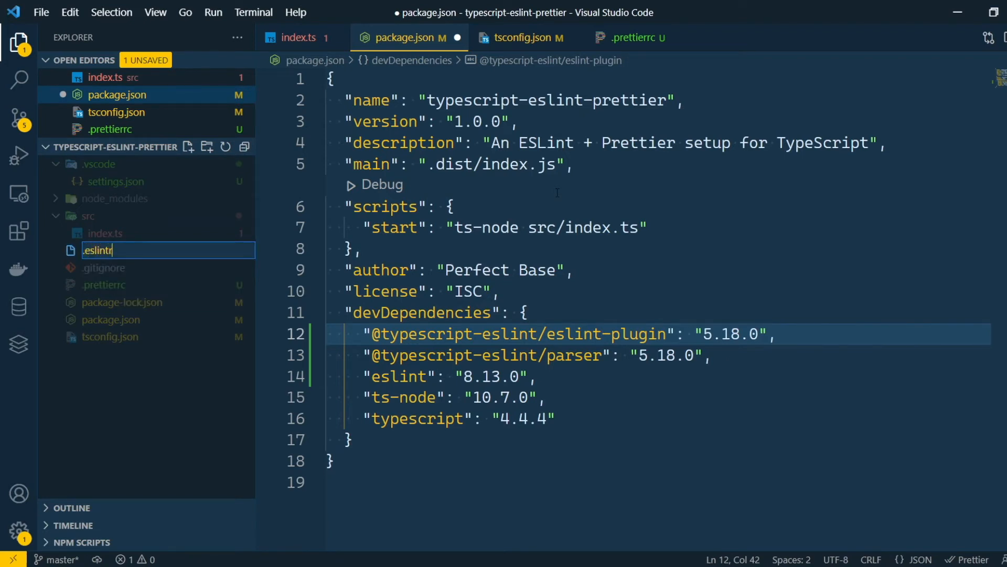
key(Enter)
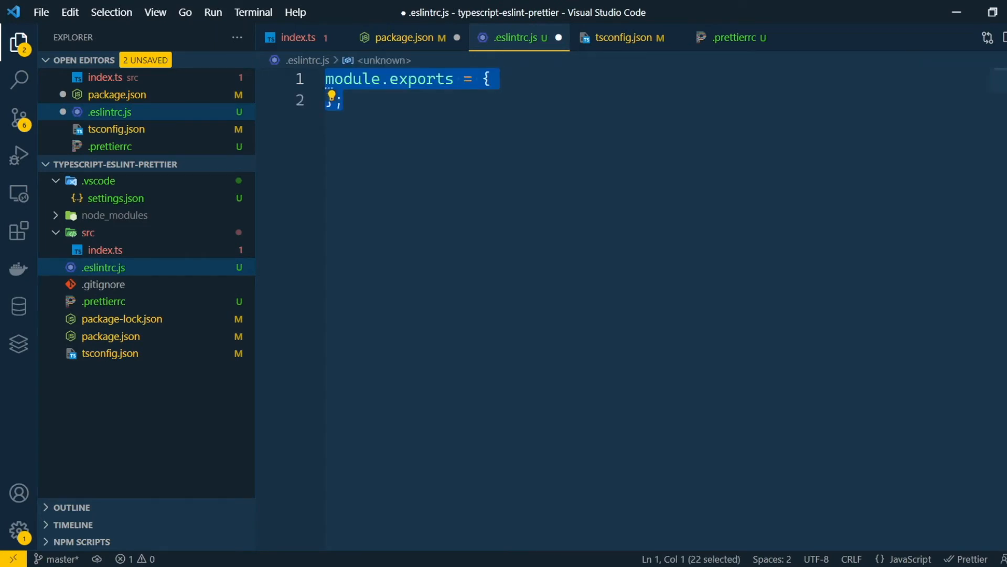
text(parser: '@typescript-eslint/parser',)
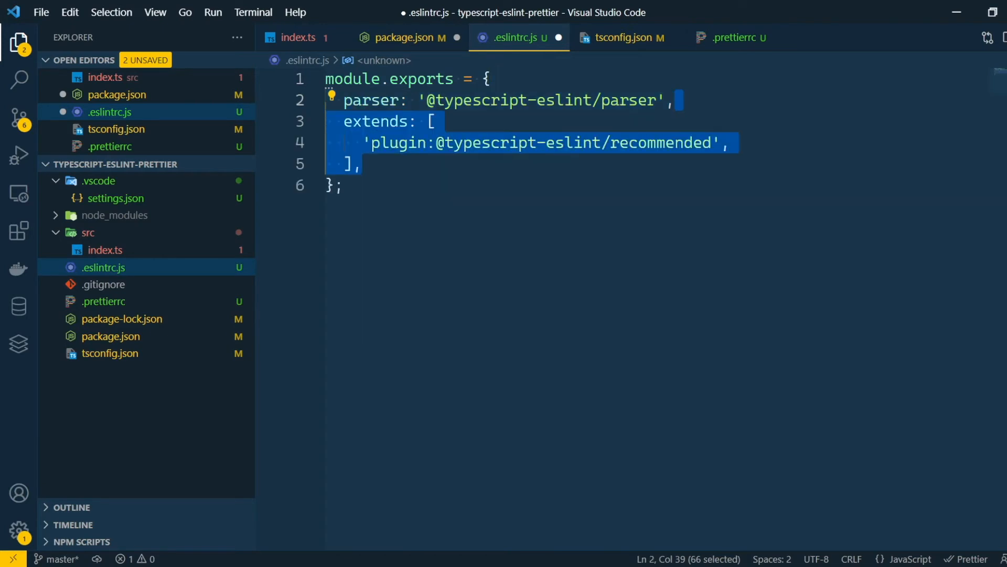
click(297, 37)
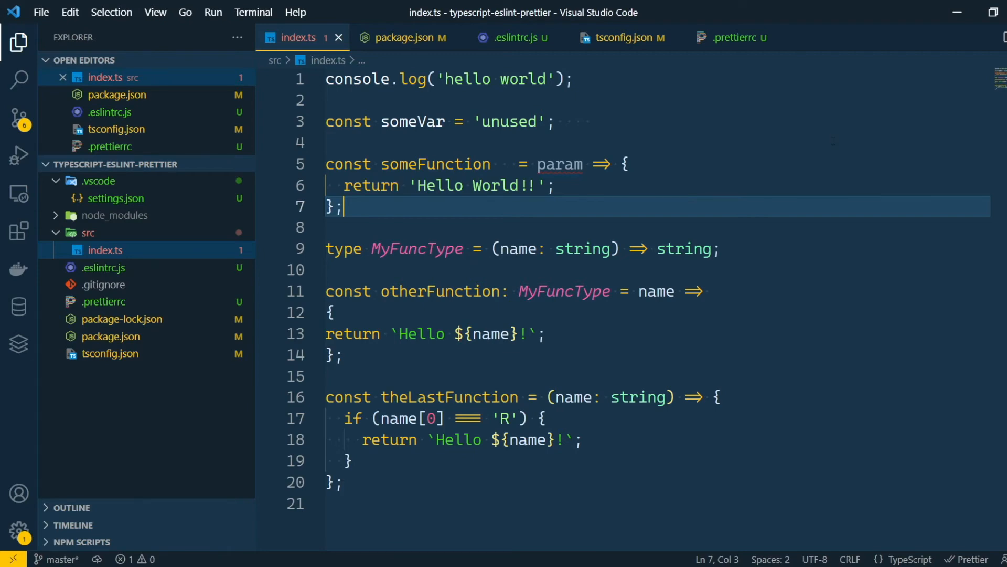
Run Developer: Reload Window from the Command Palette so ESLint reports six problems in index.ts
text(reloa)
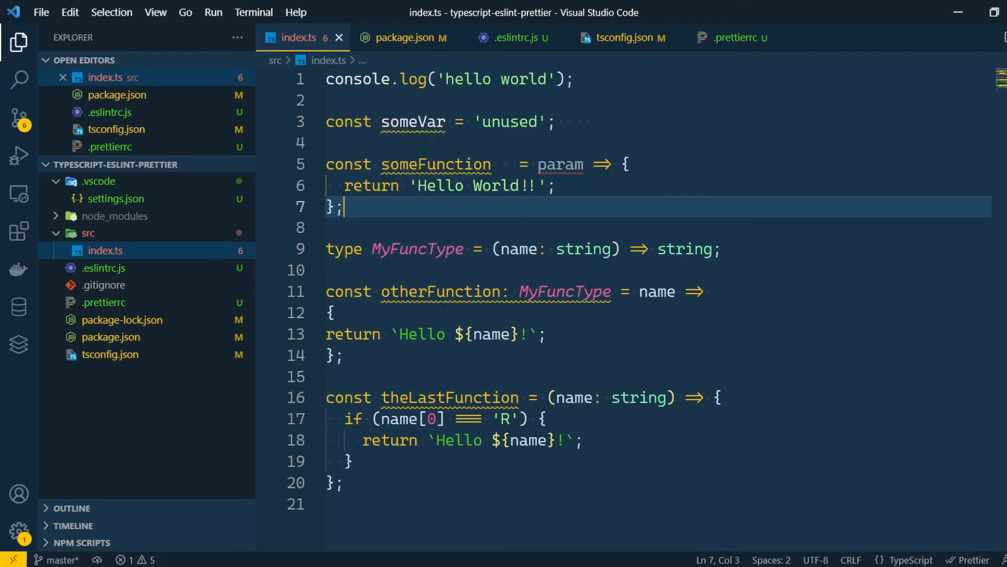
mouse_move(833, 498)
text(npx)
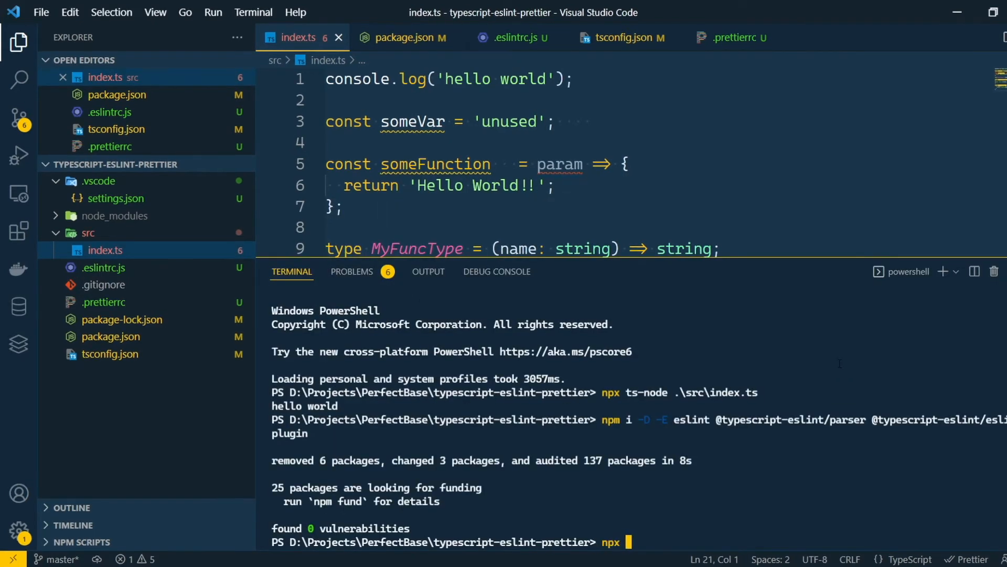
Run the lint script (eslint .) to list five unused-variable warnings, closing package.json
text(eslint .)
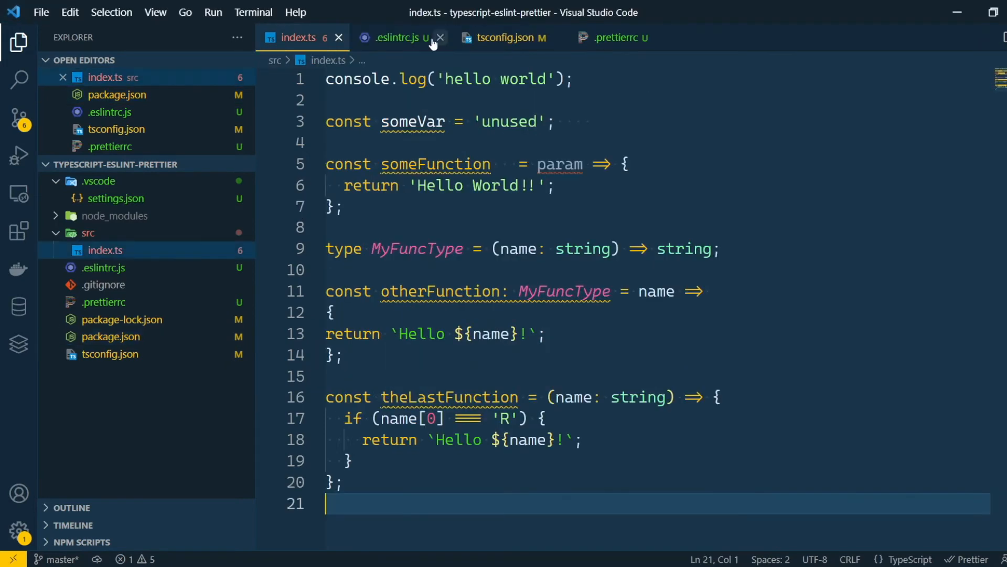
click(440, 37)
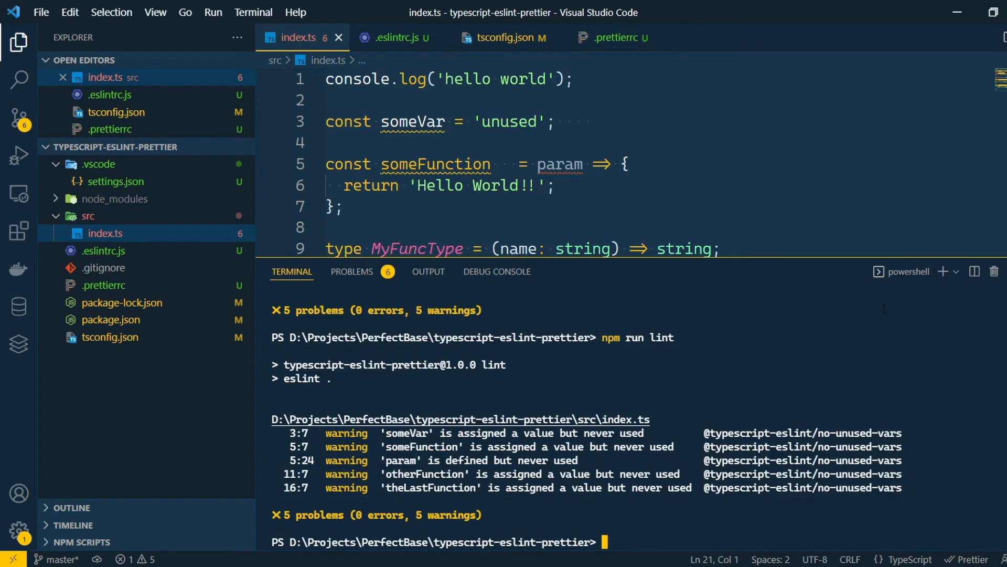
Install eslint-plugin-prettier with npm i -E -D
text(npm i -E -D)
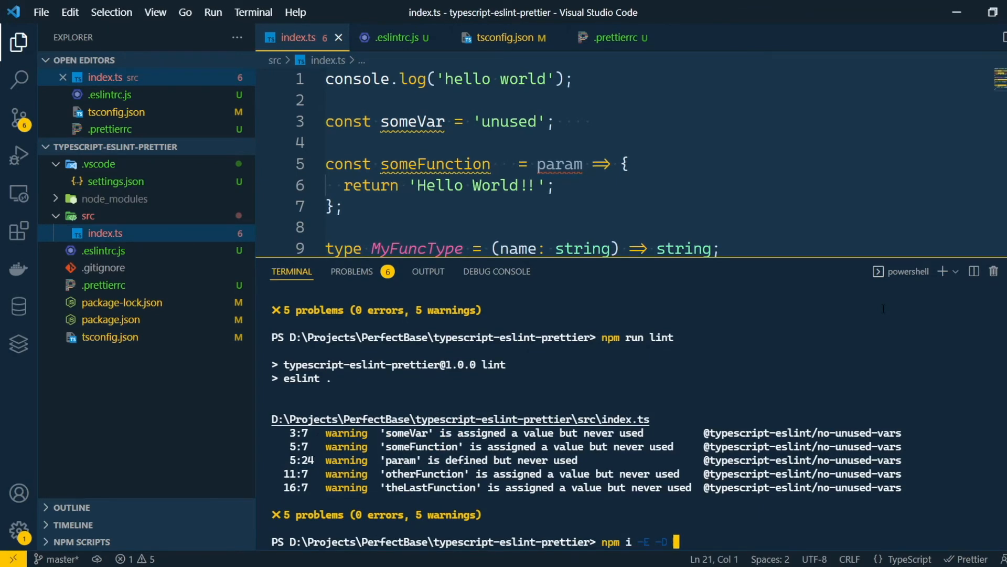
text(eslint-plugin-prettier)
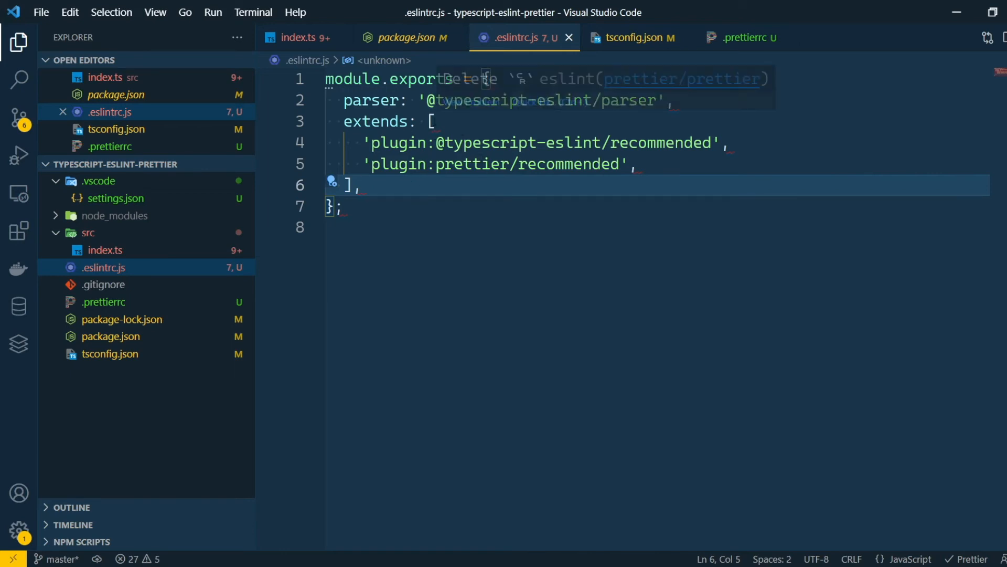
mouse_move(675, 234)
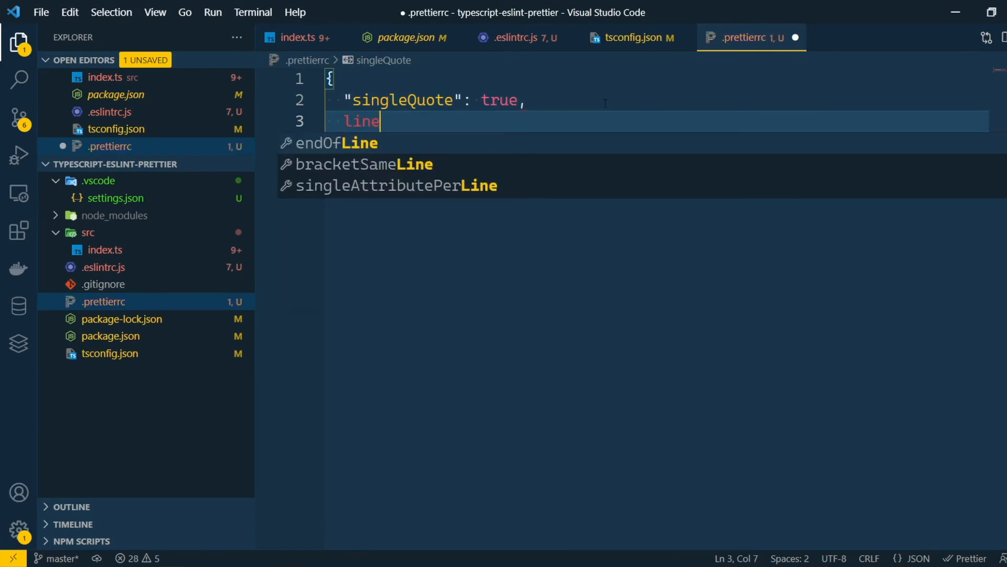
Add "endOfLine": "auto" to .prettierrc and return to .eslintrc.js
text("endOfLine": "au)
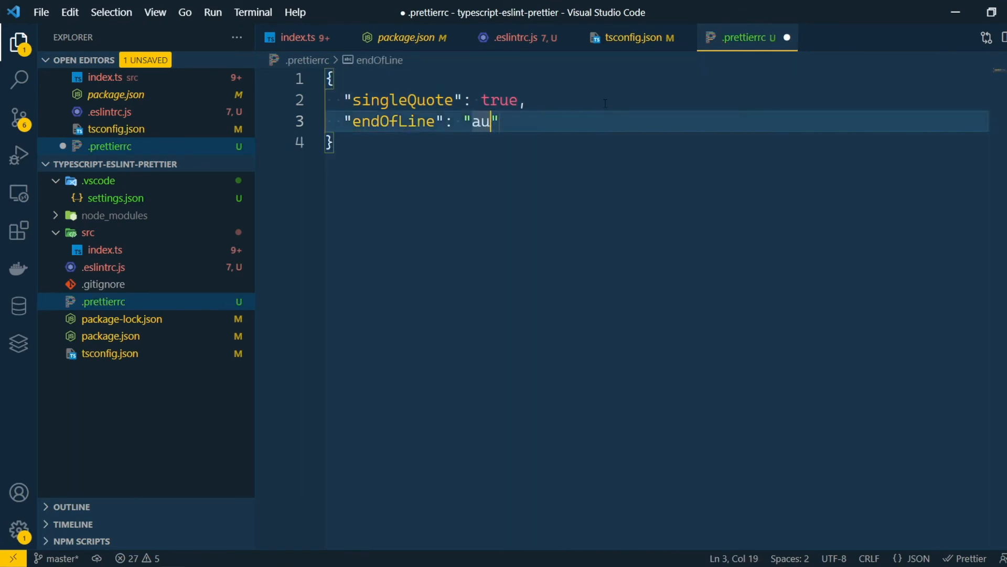
text(to)
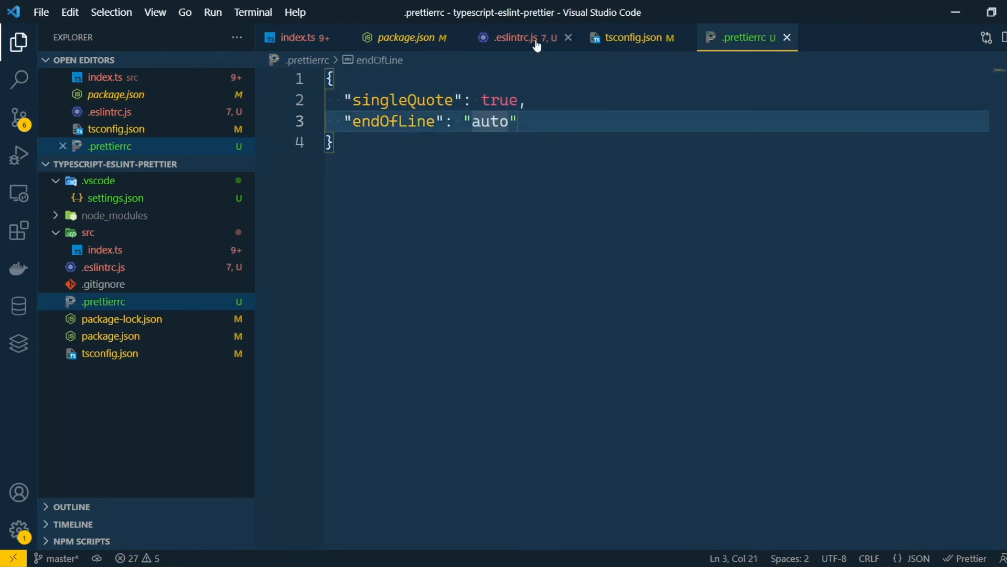
click(517, 37)
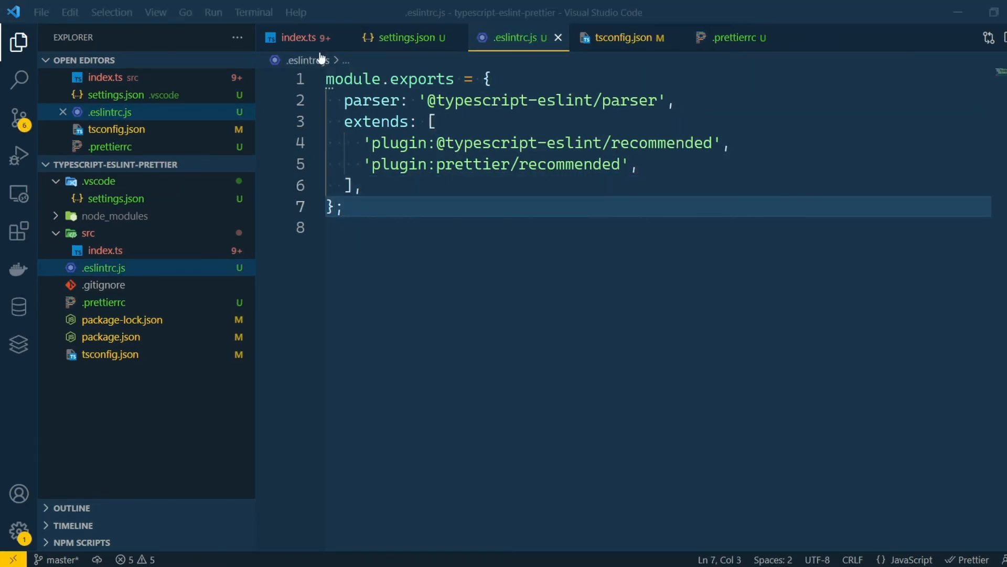
Review index.ts problems and open .vscode/settings.json
click(297, 38)
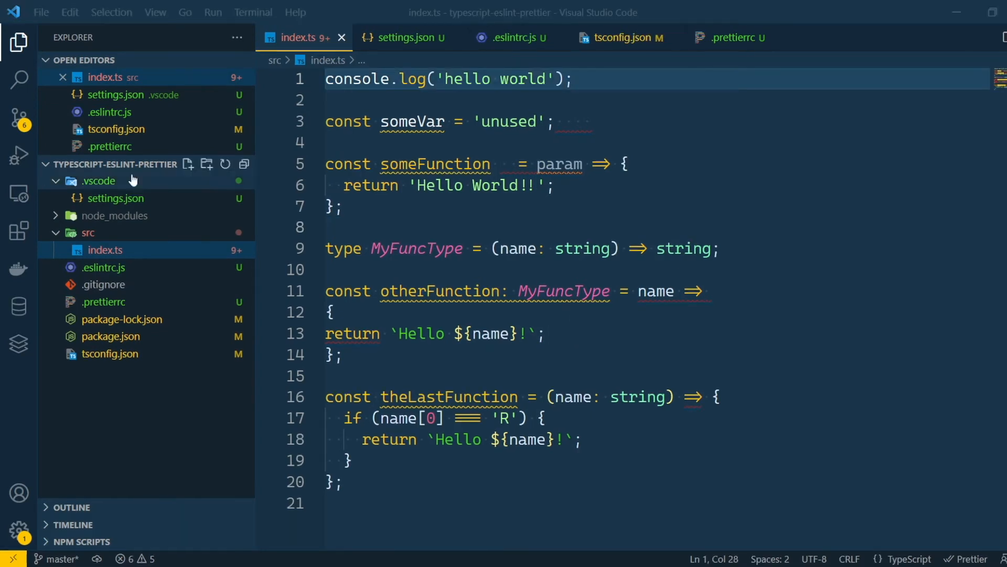
click(99, 181)
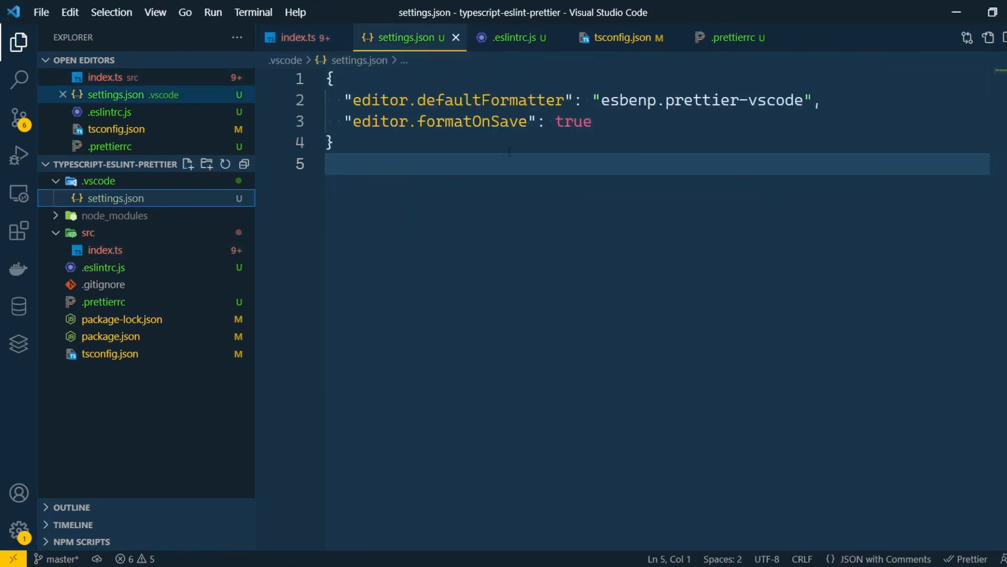
mouse_move(715, 151)
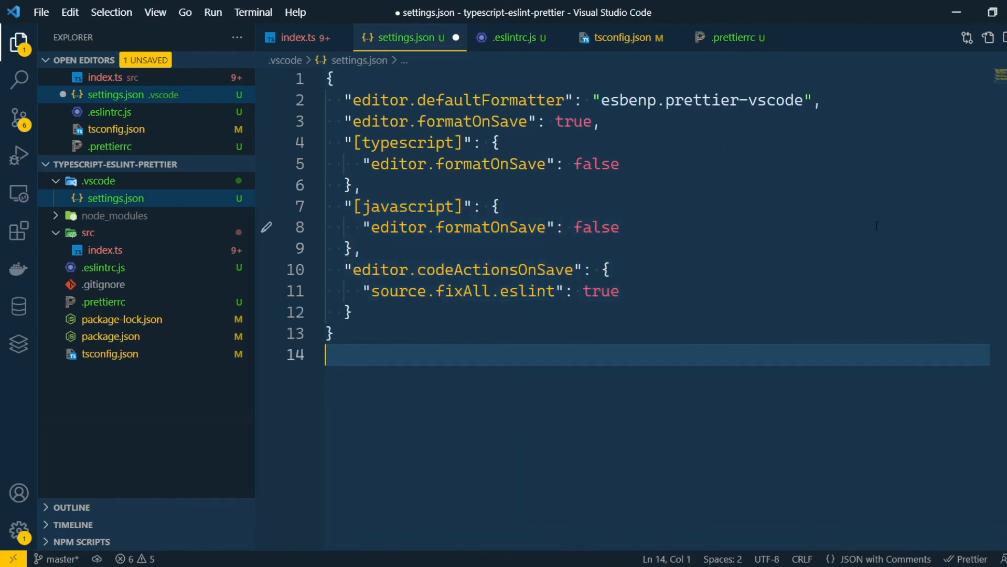
Save settings.json with source.fixAll.eslint on save and formatOnSave false for TypeScript/JavaScript, then view index.ts and .eslintrc.js
key(ctrl+s)
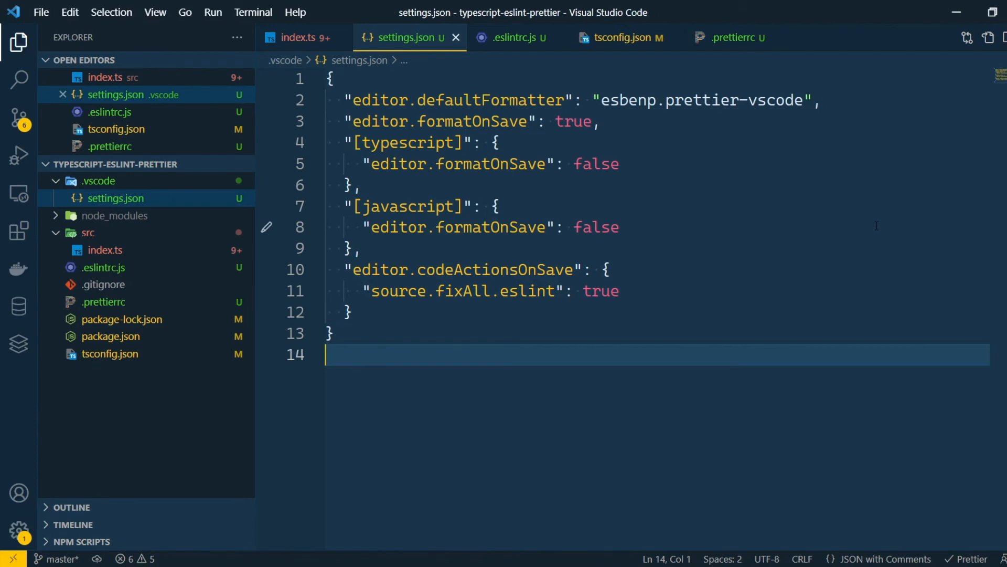
click(297, 38)
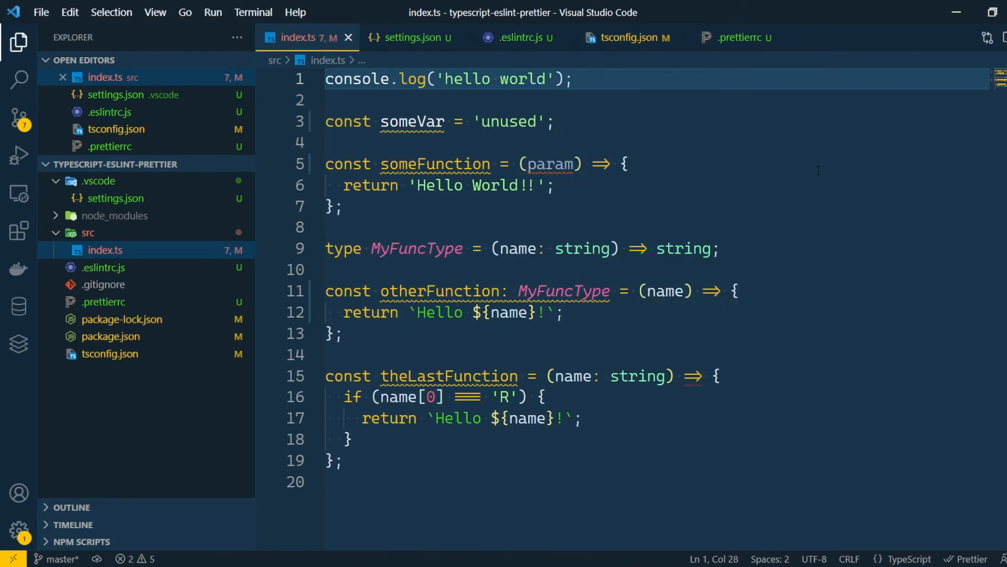
click(515, 37)
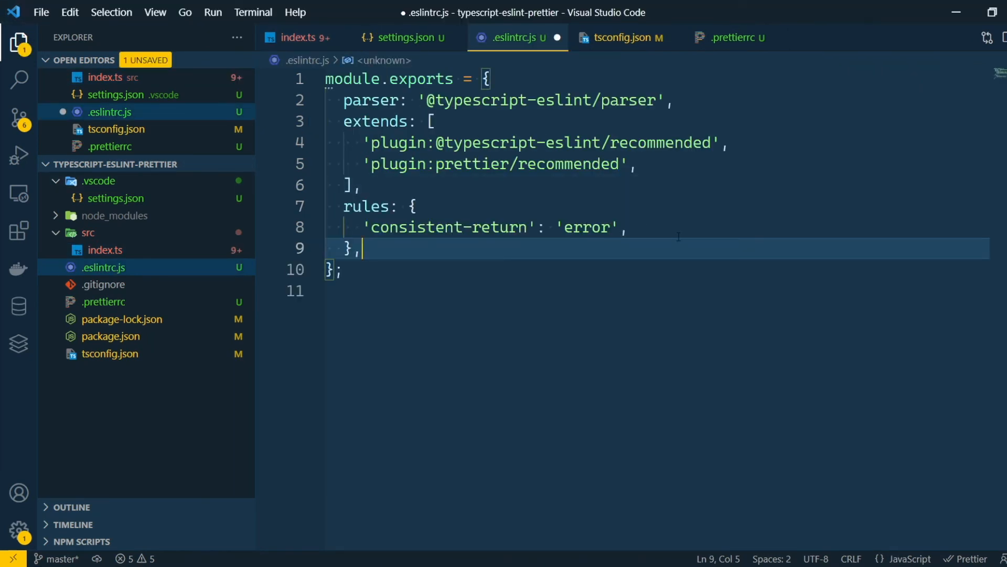
Switch to index.ts after adding the 'consistent-return': 'error' rule
click(296, 37)
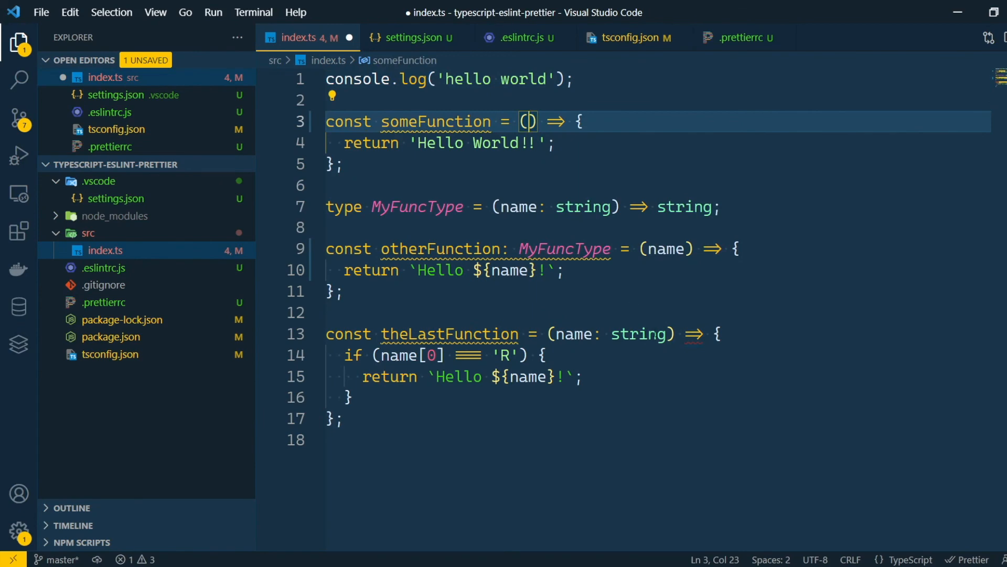
Add return 'I dont like your name'; to theLastFunction and call someFunction(), otherFunction('Perfect'), theLastFunction('Base')
text(return 'I dont like your name';)
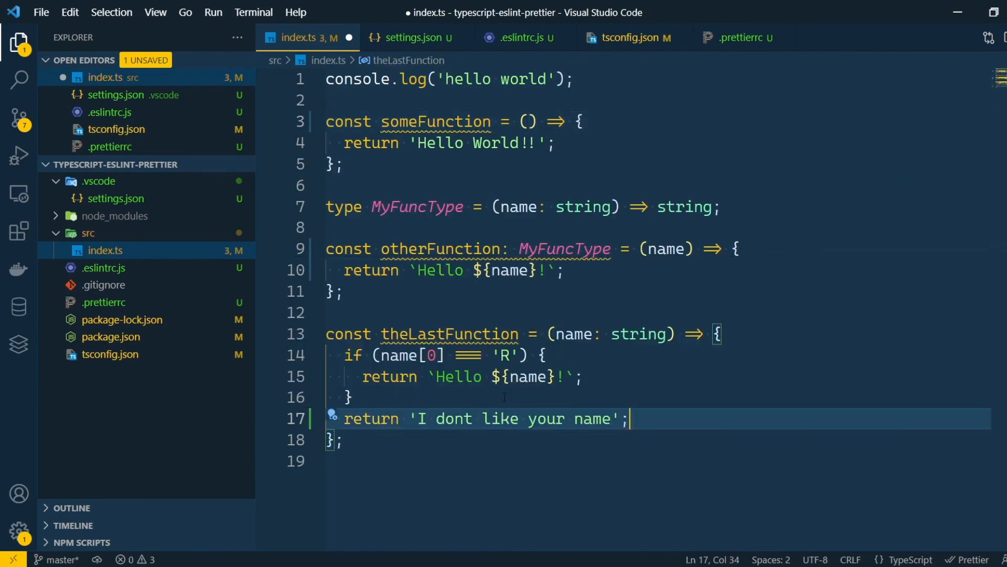
text(someFunction();)
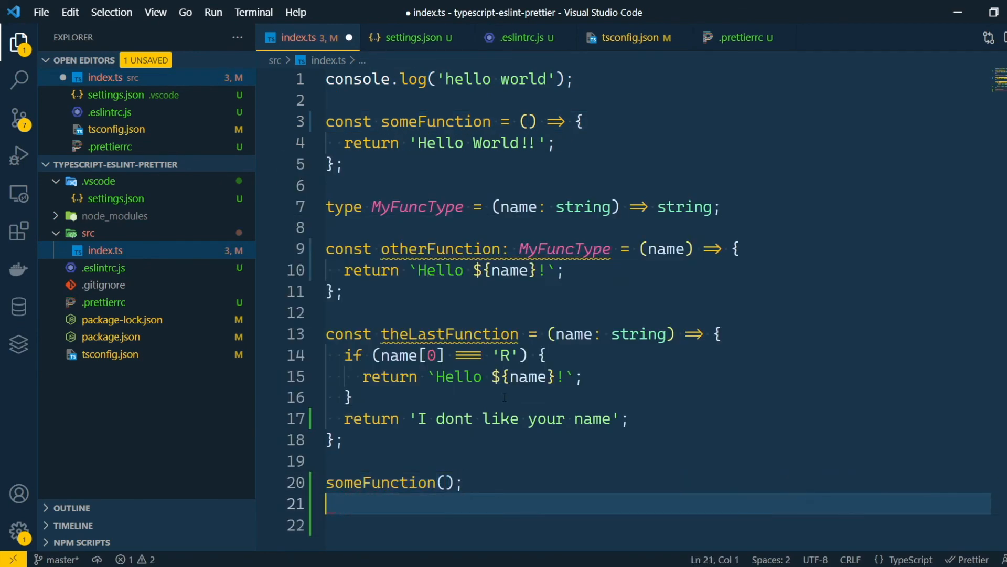
text(otherFunction('Perfect');)
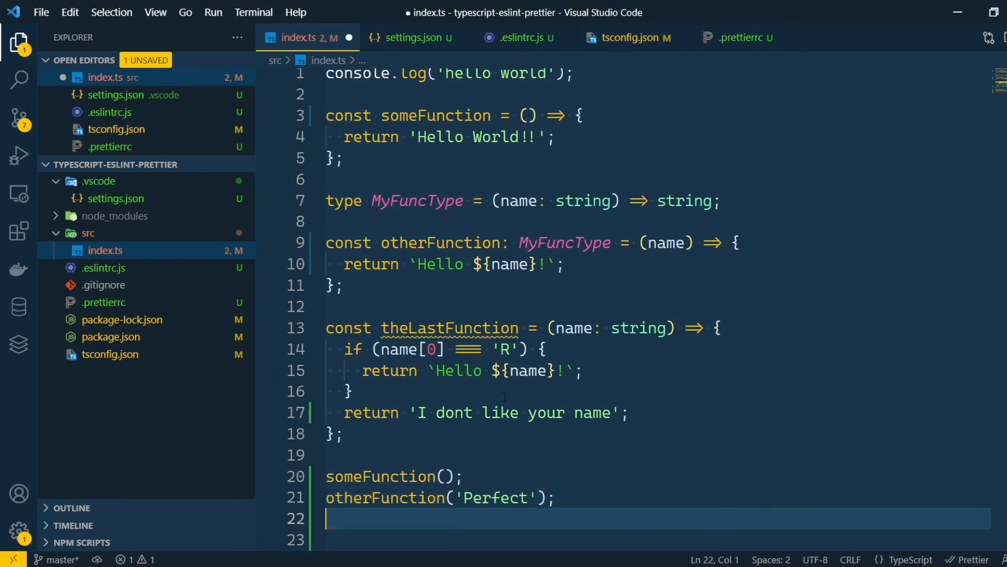
text(theLastFunction('Base');)
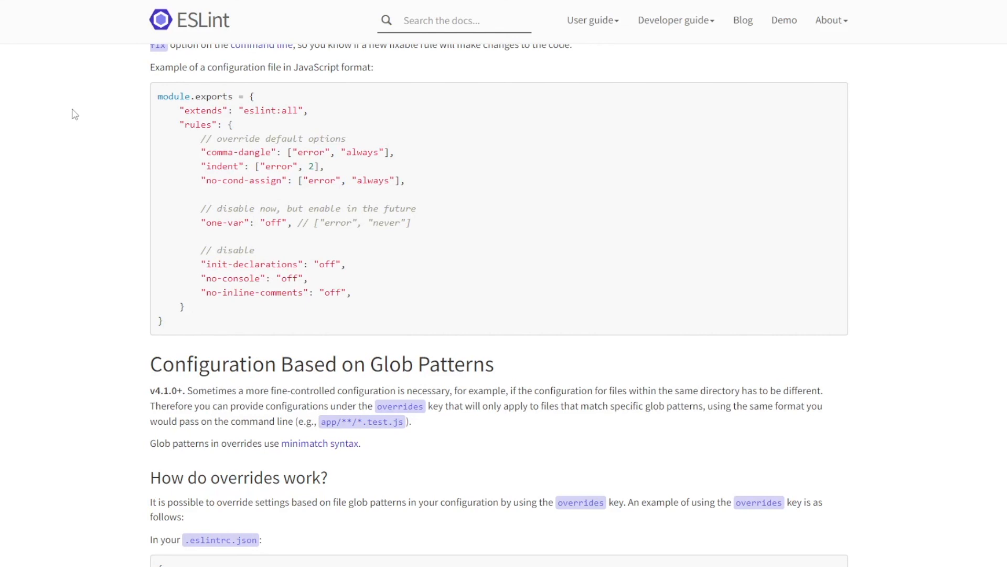
Scroll from the overrides glob-pattern explanation to the Ignoring Code page's .eslintignore section
scroll(down, 3)
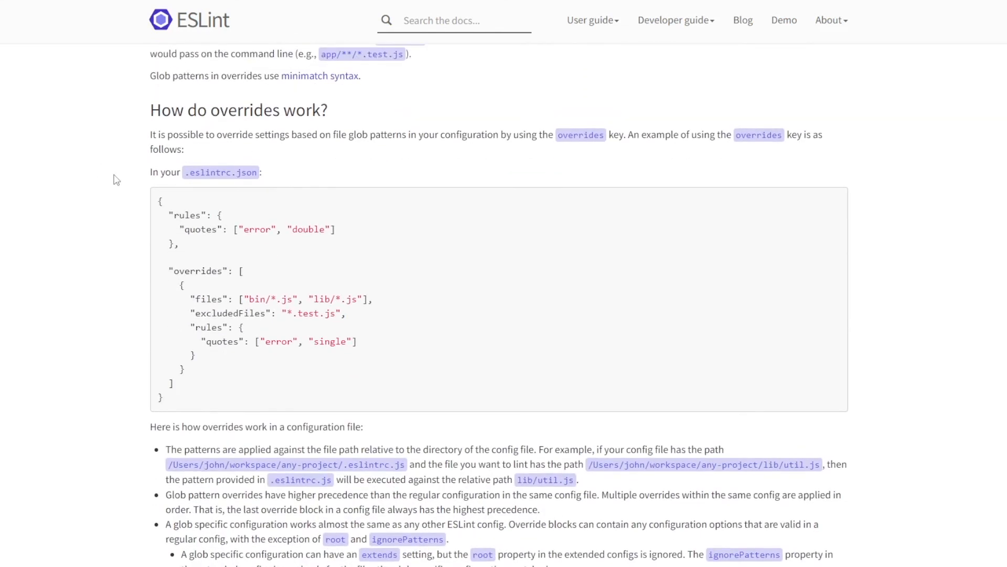
mouse_move(774, 393)
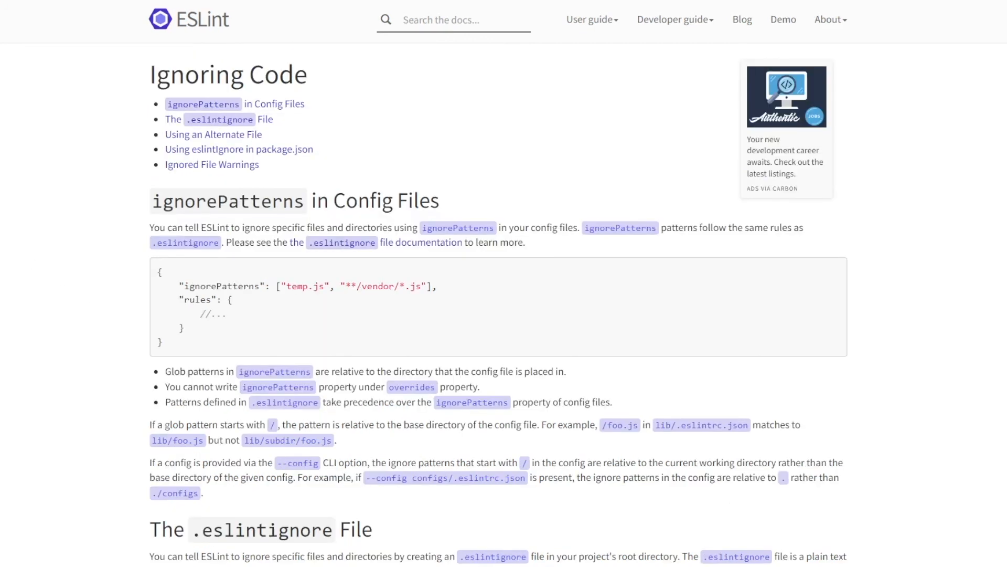
scroll(down, 3)
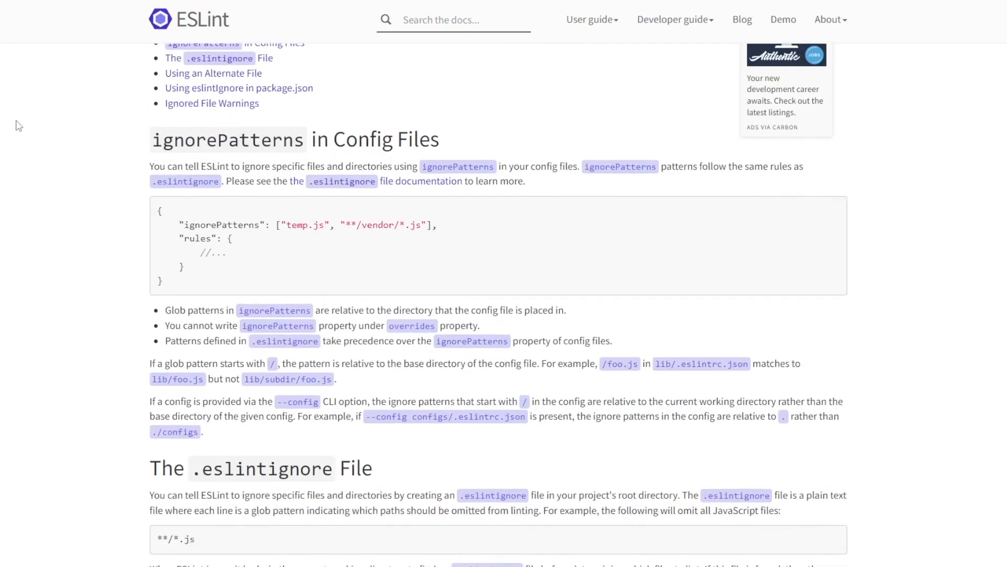
scroll(down, 3)
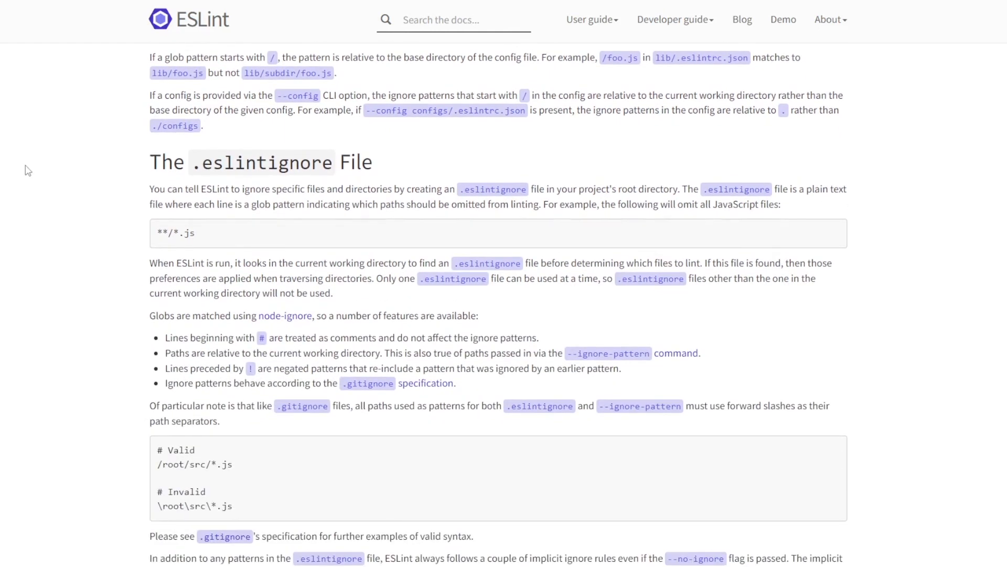